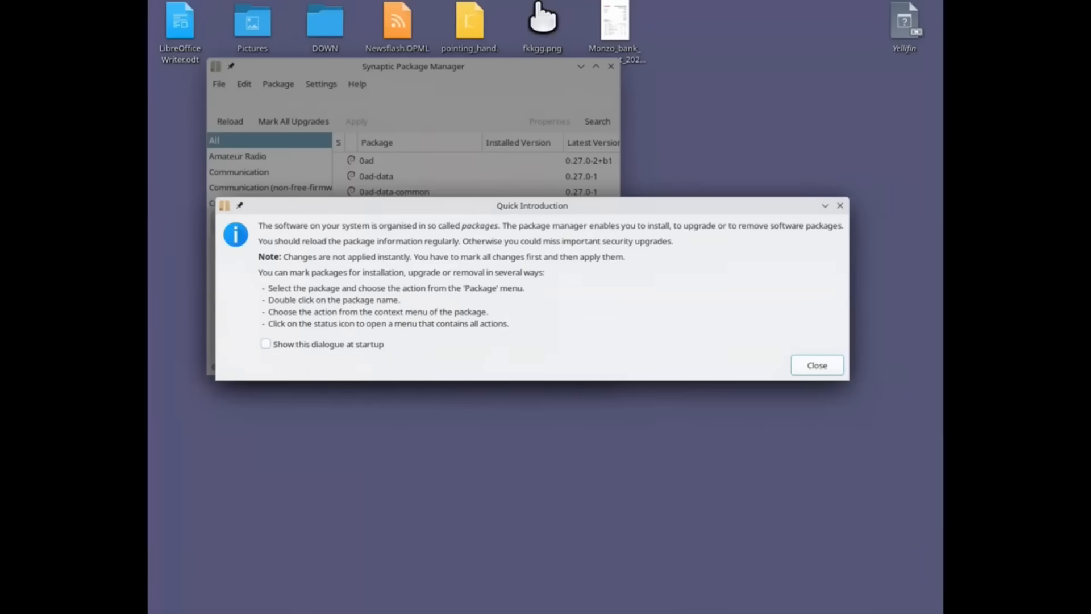
Dismiss Synaptic's quick introduction and filter the package list to PHP Programming Language
{"action": "left_click", "coordinate": [816, 365]}
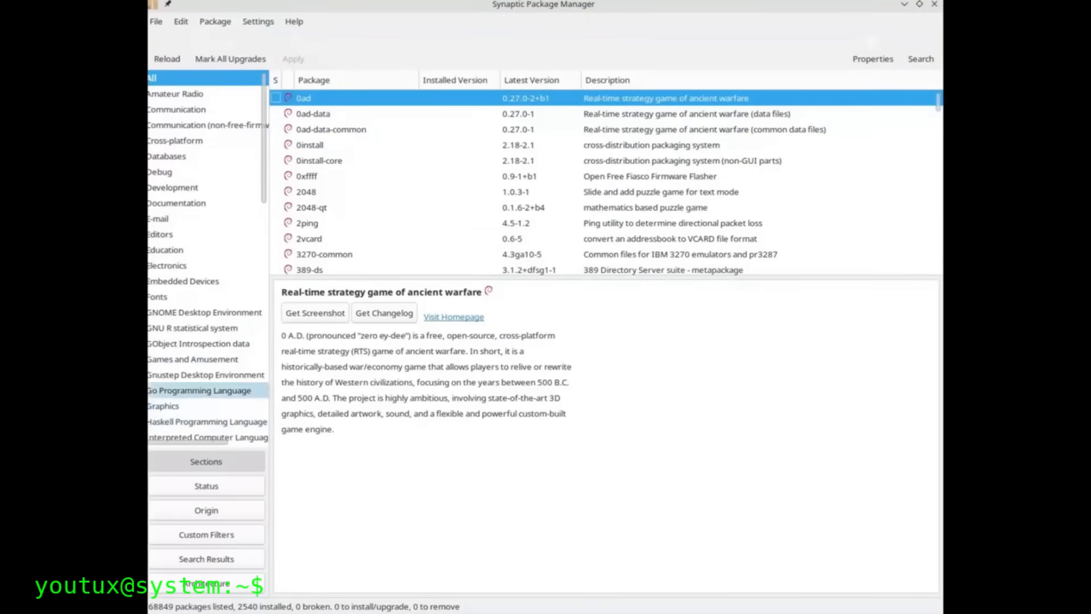
{"action": "scroll", "scroll_direction": "down", "scroll_amount": 3}
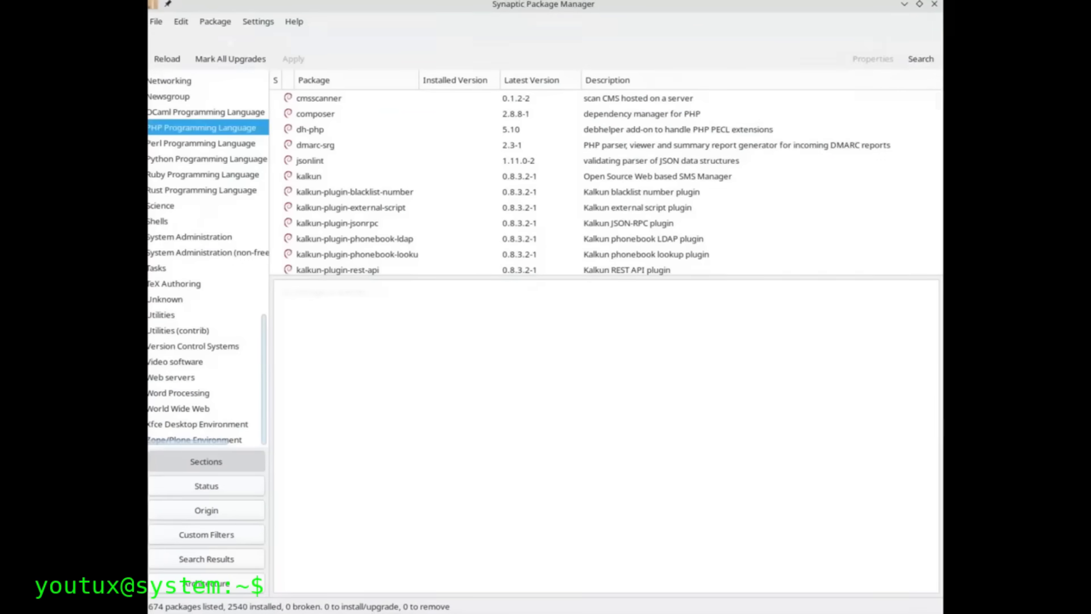
Step through Synaptic's Preferences tabs: Columns and Fonts, Network and Distribution
{"action": "left_click", "coordinate": [257, 21]}
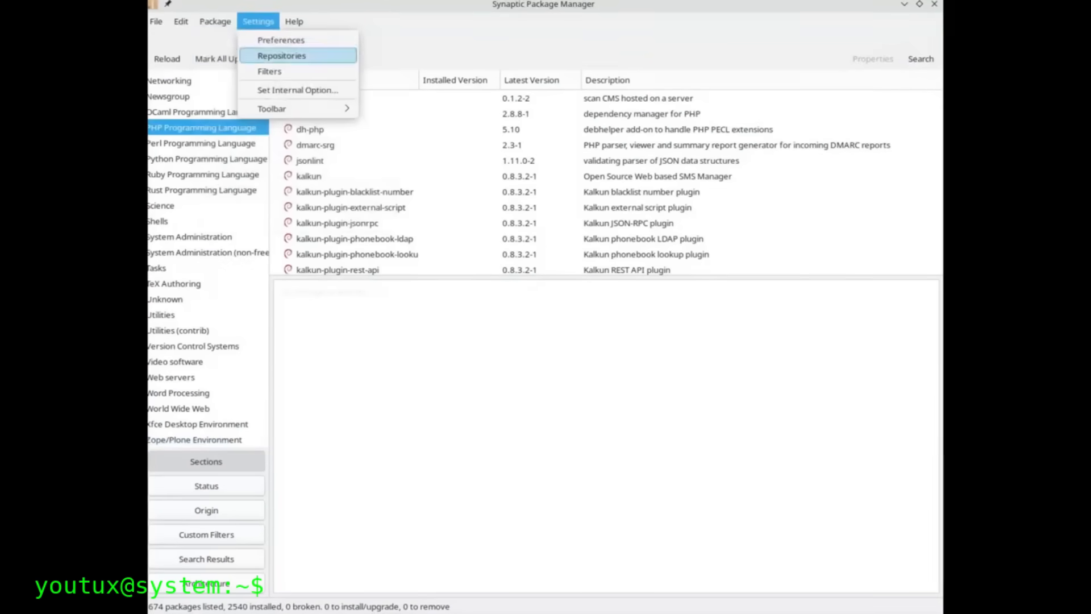
{"action": "left_click", "coordinate": [281, 40]}
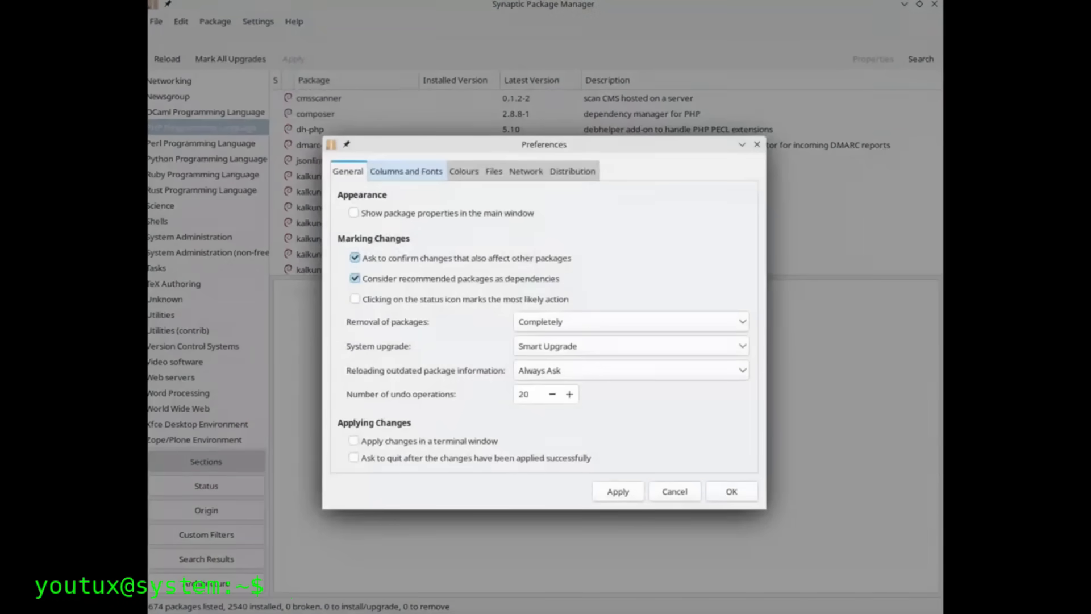
{"action": "left_click", "coordinate": [406, 171]}
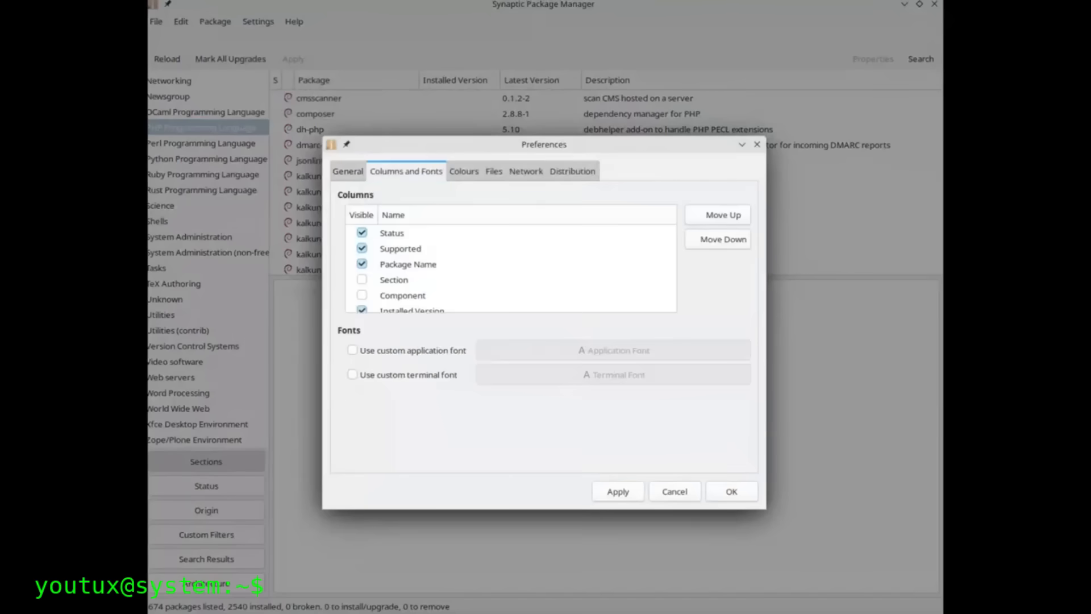
{"action": "left_click", "coordinate": [463, 171]}
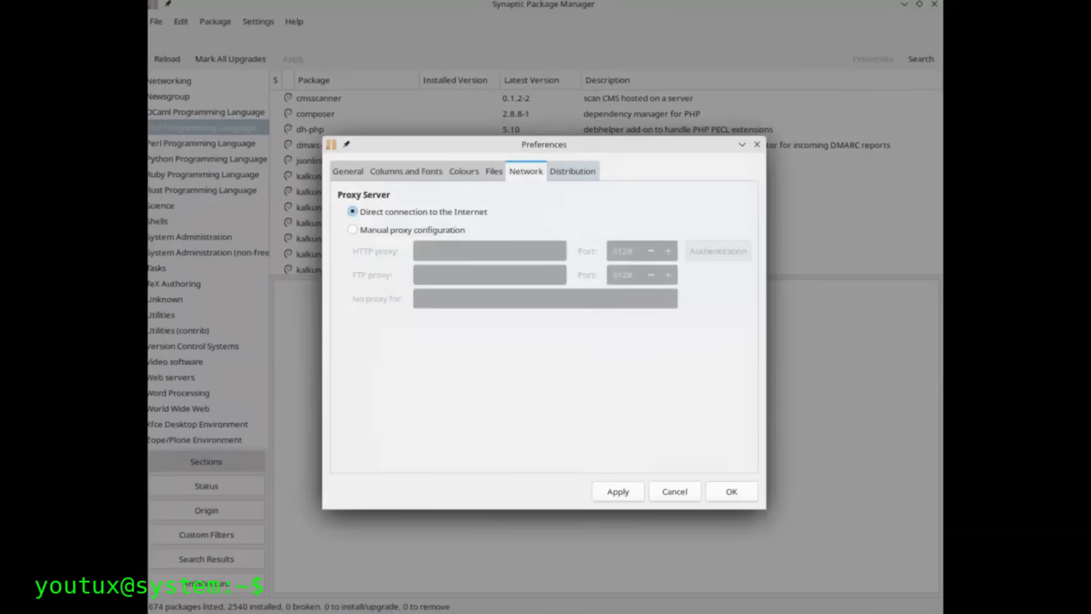
{"action": "left_click", "coordinate": [571, 171]}
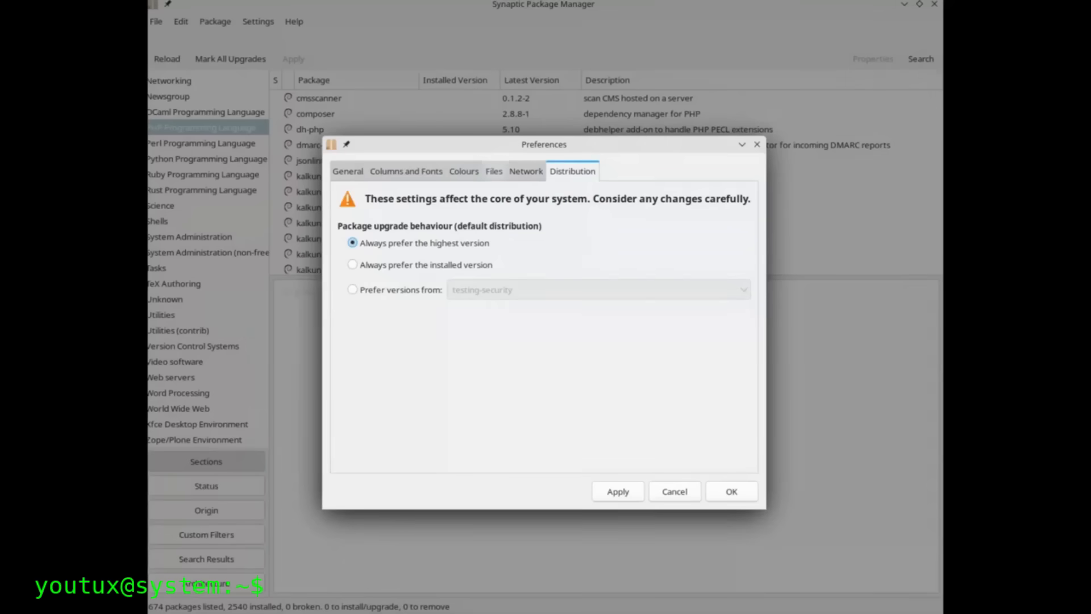
{"action": "left_click", "coordinate": [494, 171]}
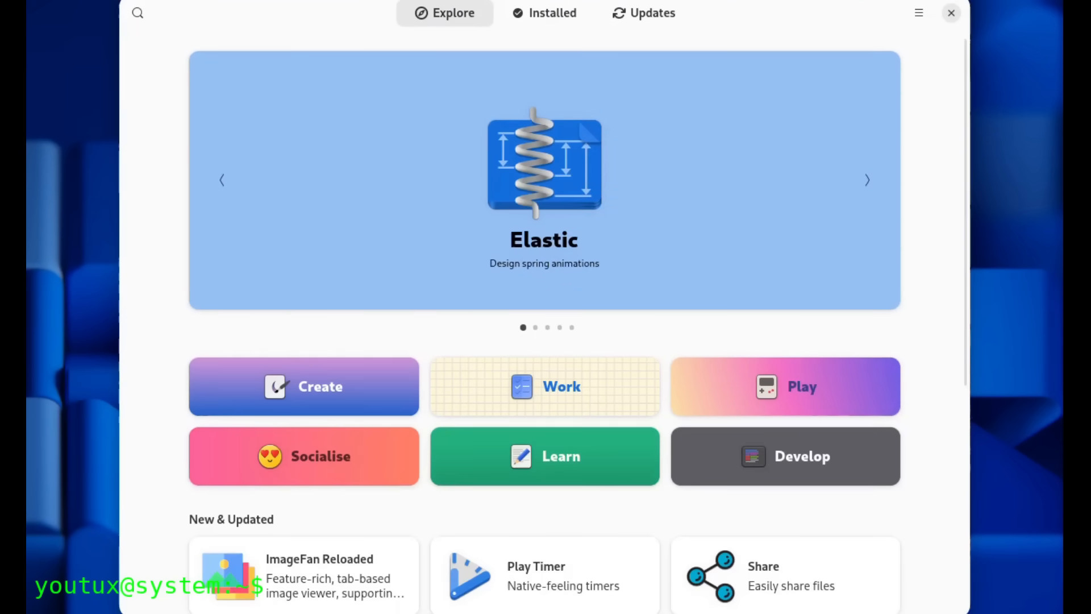
Scroll Explore down to New & Updated, then show the Installed apps list
{"action": "scroll", "scroll_direction": "down", "scroll_amount": 3}
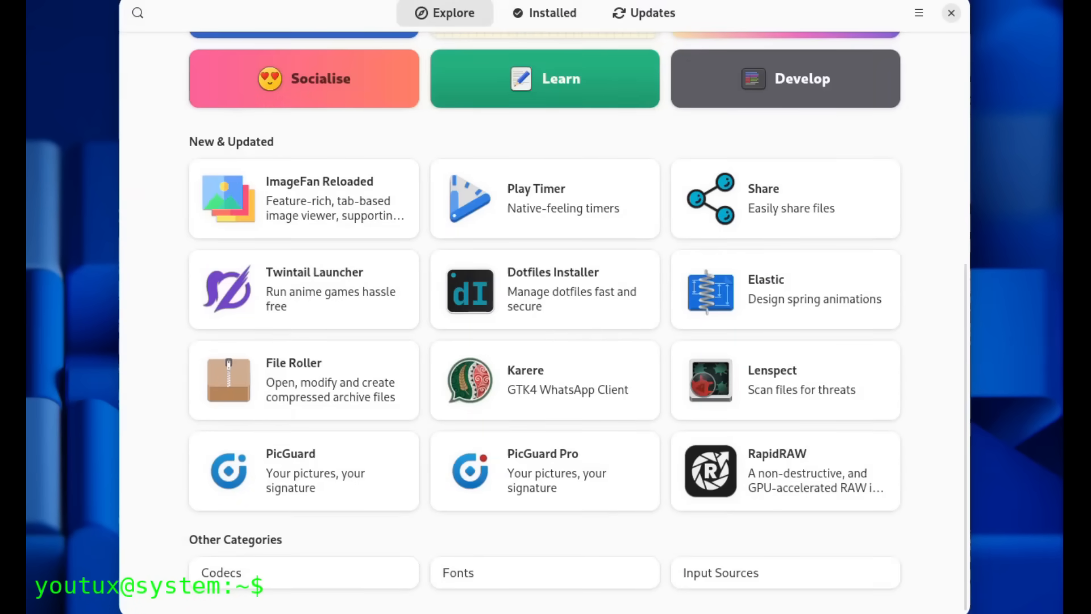
{"action": "left_click", "coordinate": [544, 12]}
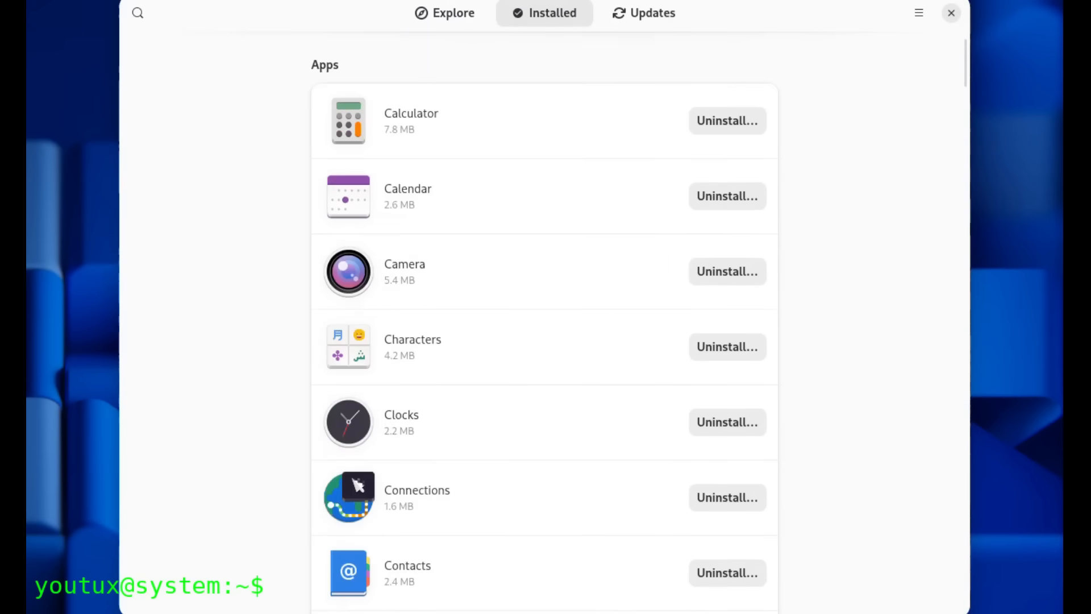
{"action": "left_click", "coordinate": [137, 12]}
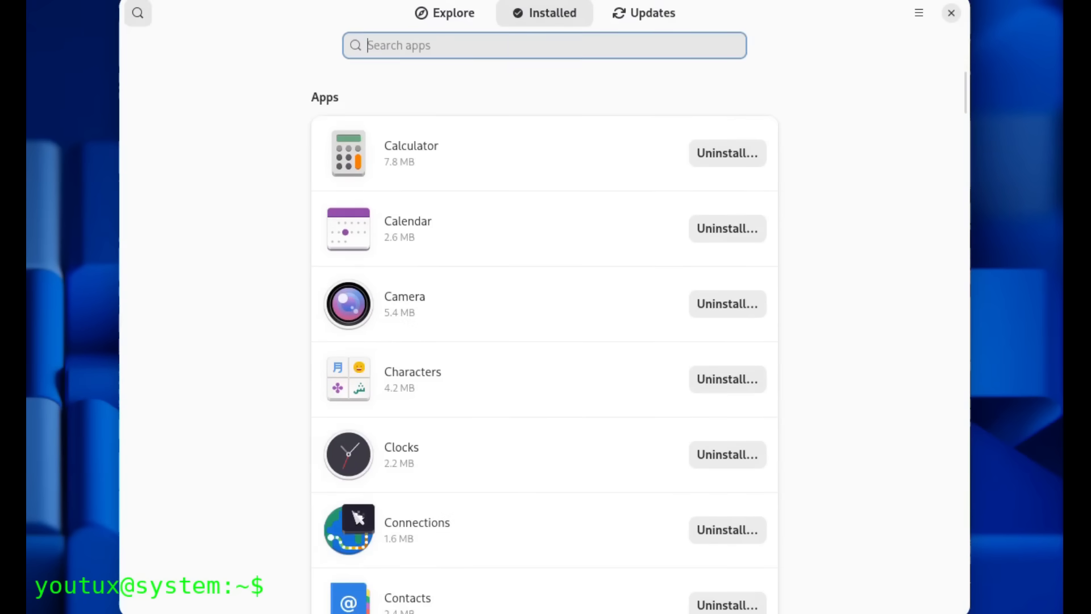
{"action": "type", "text": "curl"}
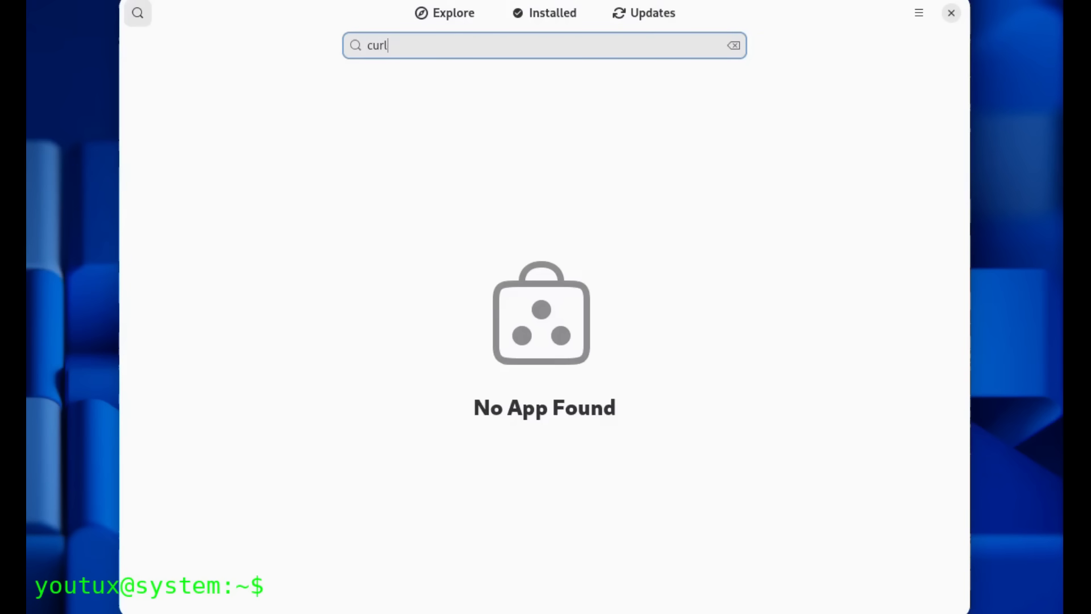
{"action": "left_click", "coordinate": [732, 46]}
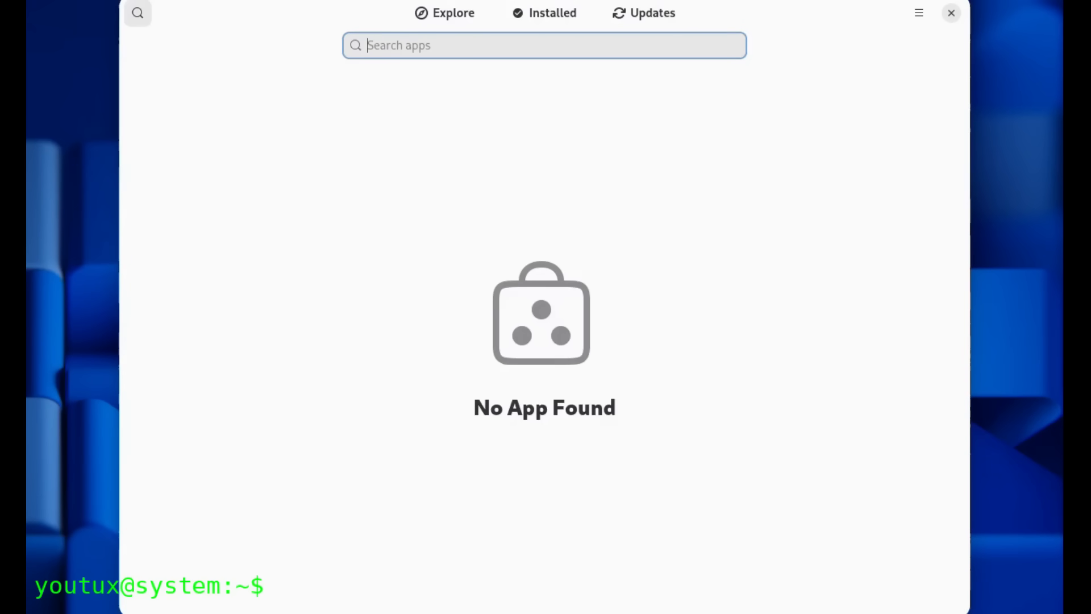
{"action": "left_click", "coordinate": [544, 12]}
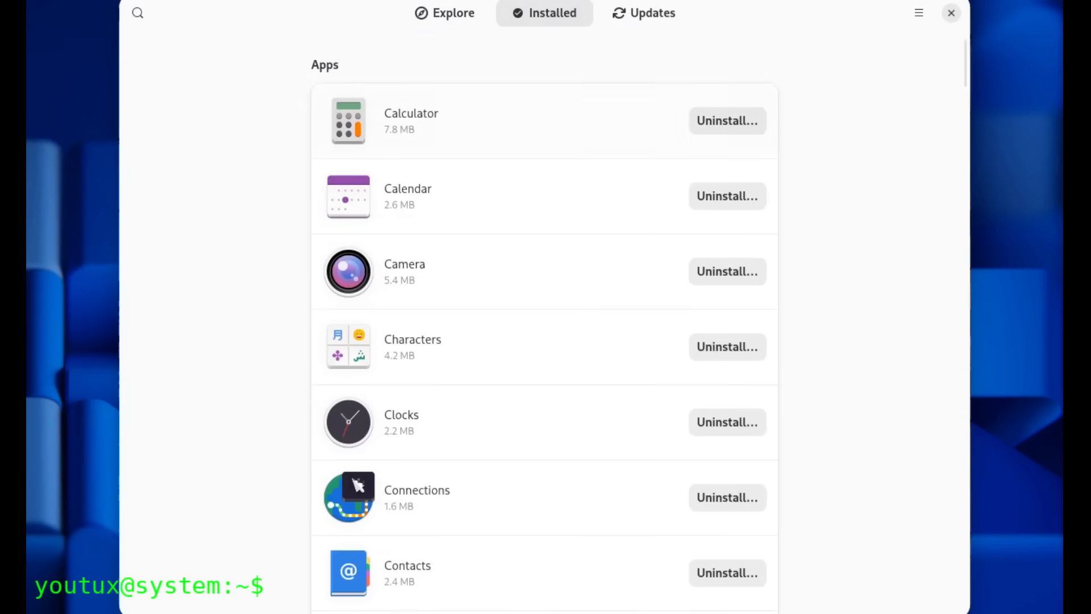
Return to Explore, scroll the featured apps, and open GNOME Software's Preferences
{"action": "left_click", "coordinate": [444, 13]}
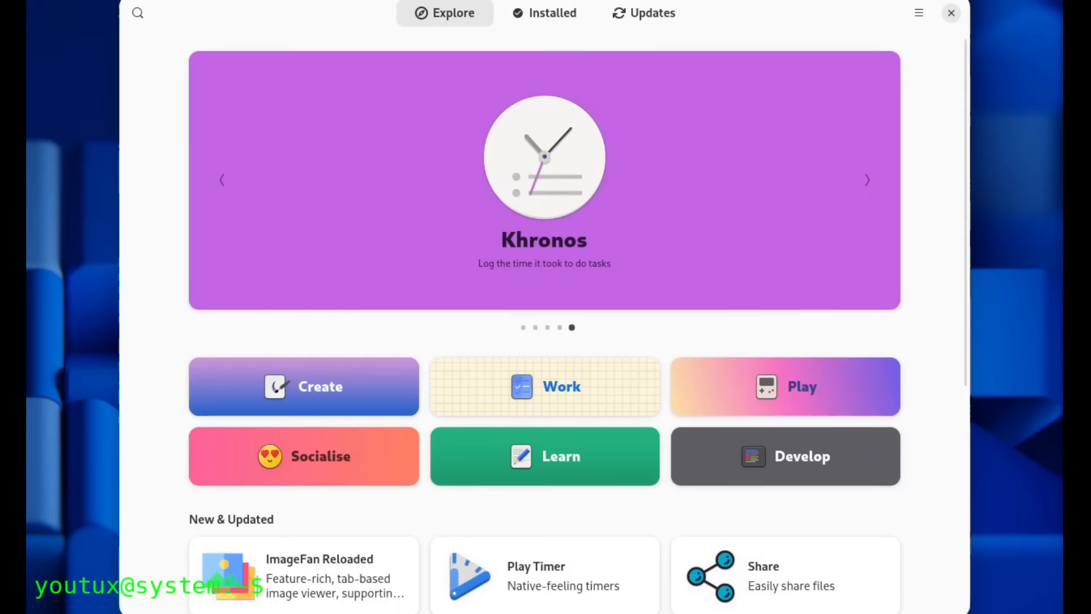
{"action": "scroll", "scroll_direction": "down", "scroll_amount": 3}
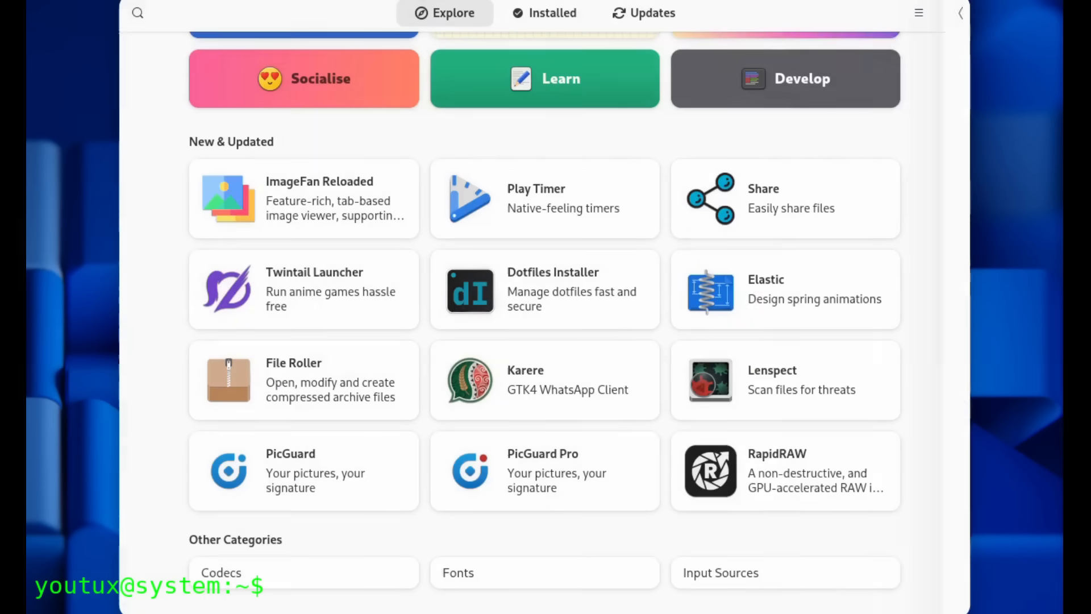
{"action": "left_click", "coordinate": [918, 13]}
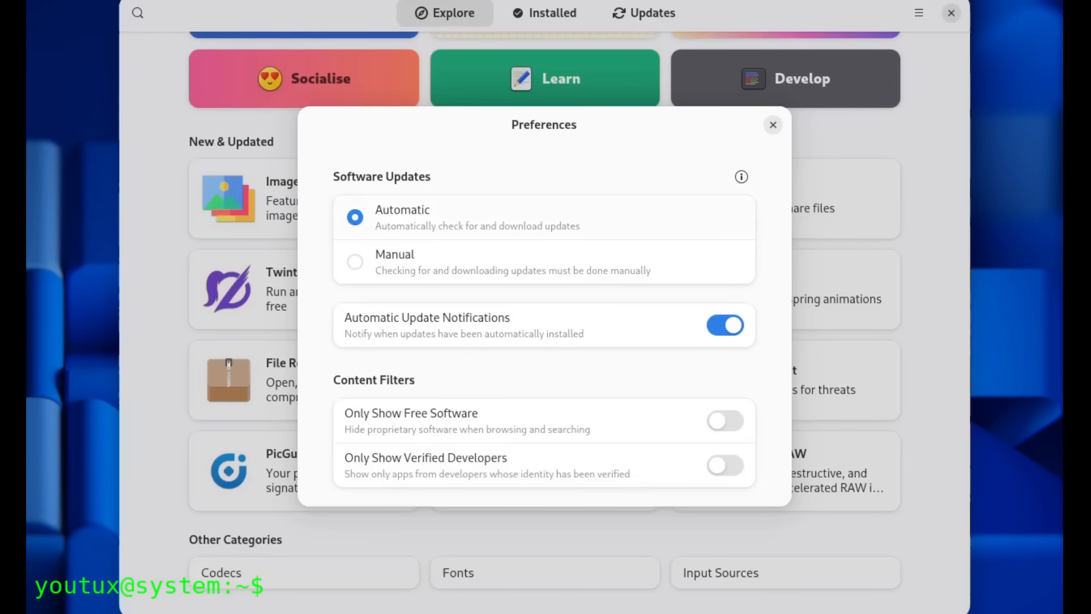
Close Preferences and confirm on the Updates page that the system is up to date
{"action": "left_click", "coordinate": [773, 124]}
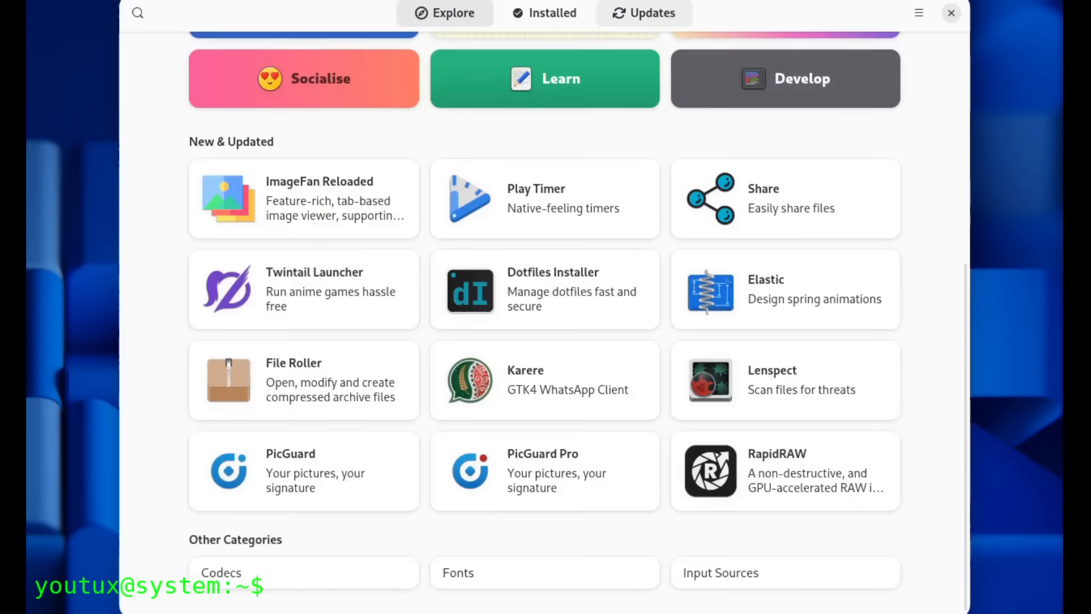
{"action": "left_click", "coordinate": [643, 13]}
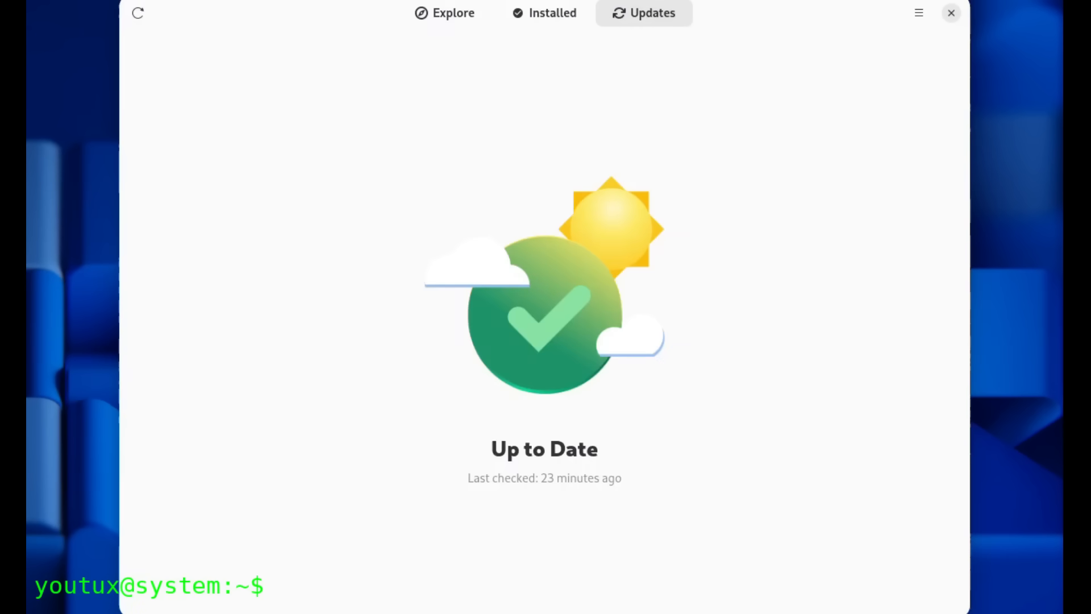
{"action": "left_click", "coordinate": [444, 12]}
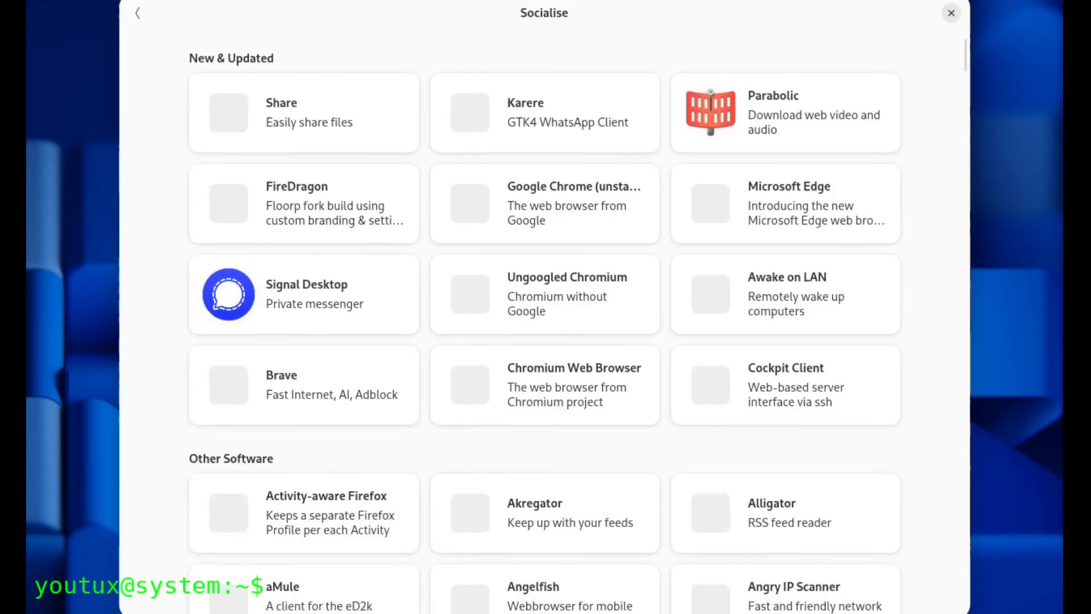
Browse the Socialise apps and view Google Chrome (unstable)'s details page
{"action": "scroll", "scroll_direction": "down", "scroll_amount": 3}
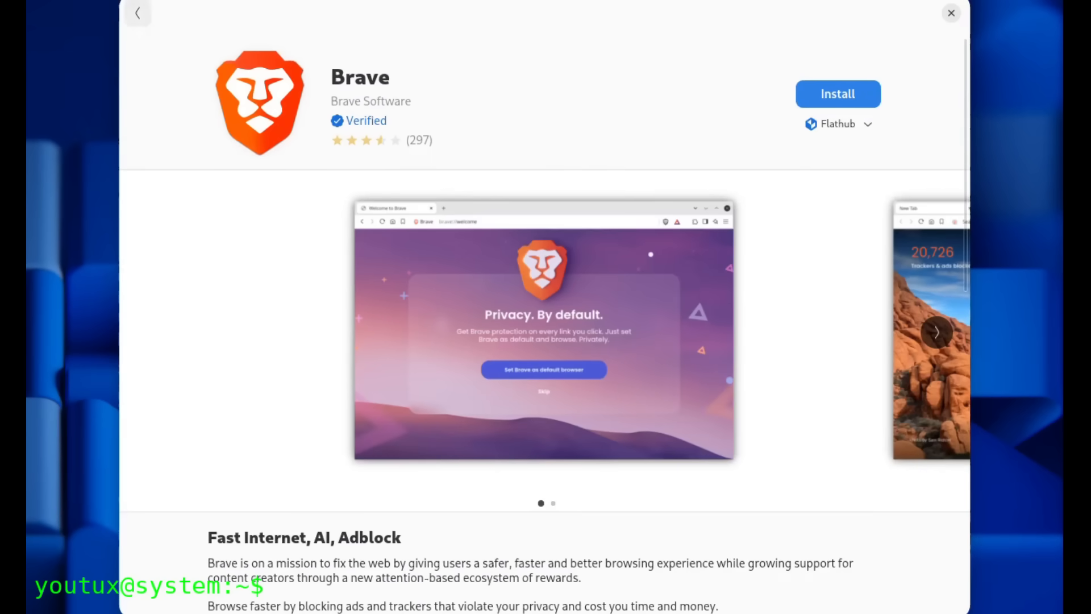
{"action": "left_click", "coordinate": [136, 13]}
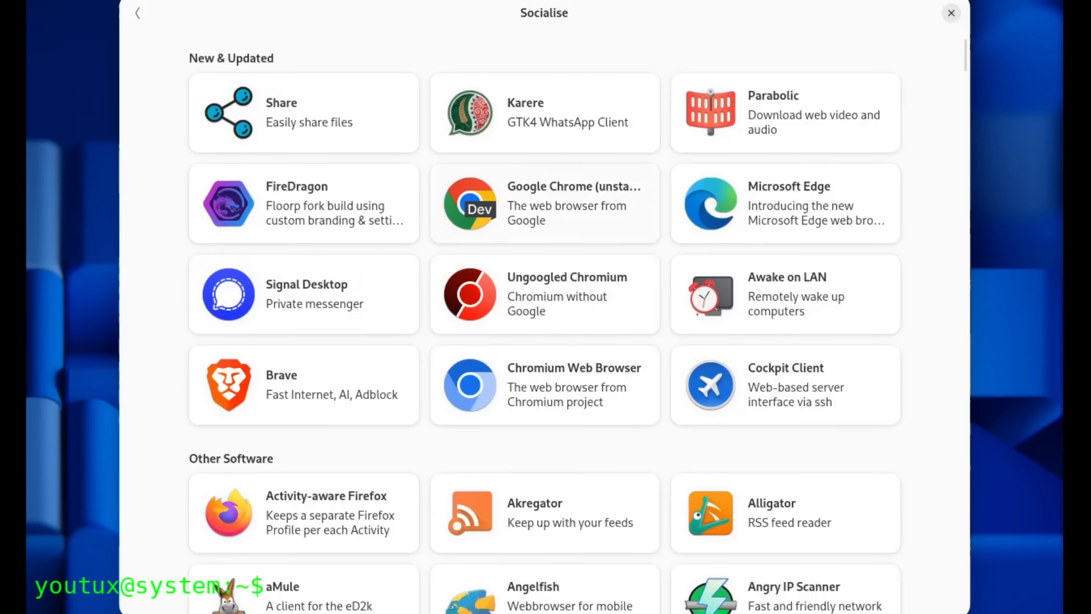
{"action": "left_click", "coordinate": [545, 203]}
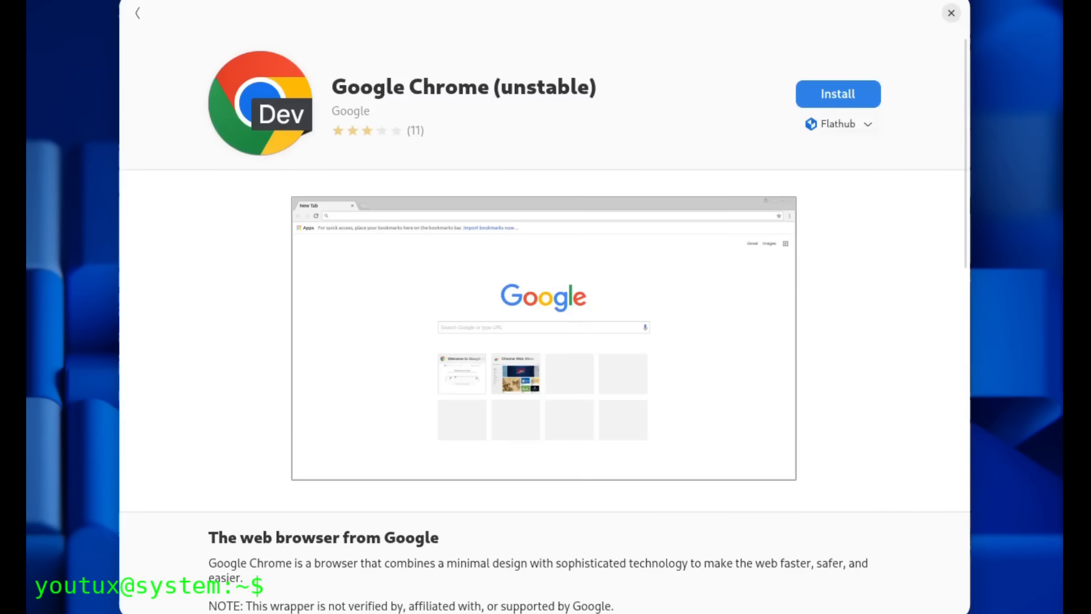
{"action": "left_click", "coordinate": [137, 12]}
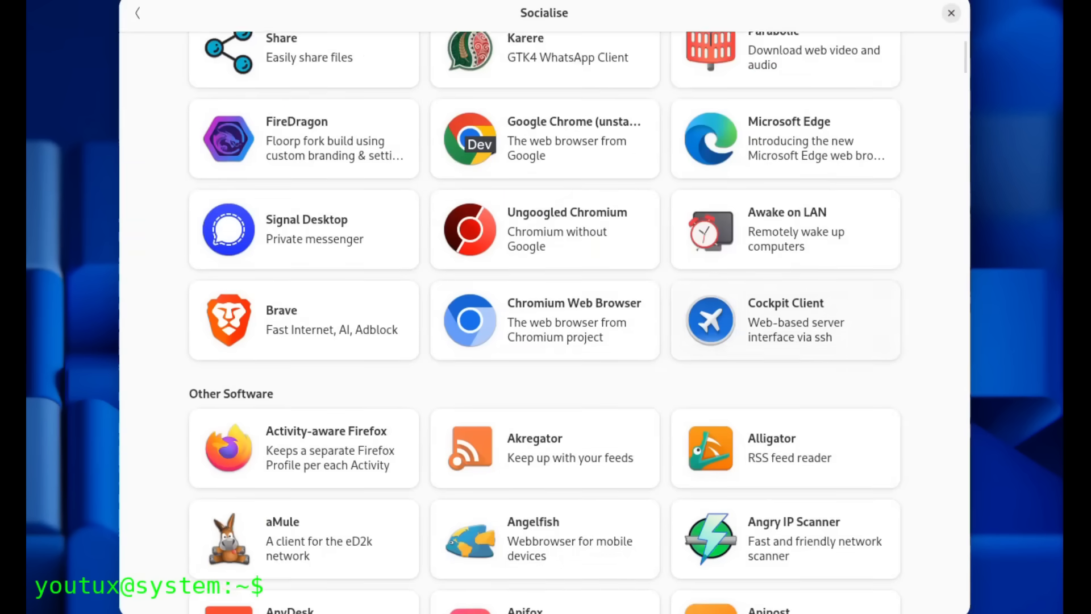
View Akregator's details keeping Flathub as source, then open aMule's details page
{"action": "left_click", "coordinate": [544, 447]}
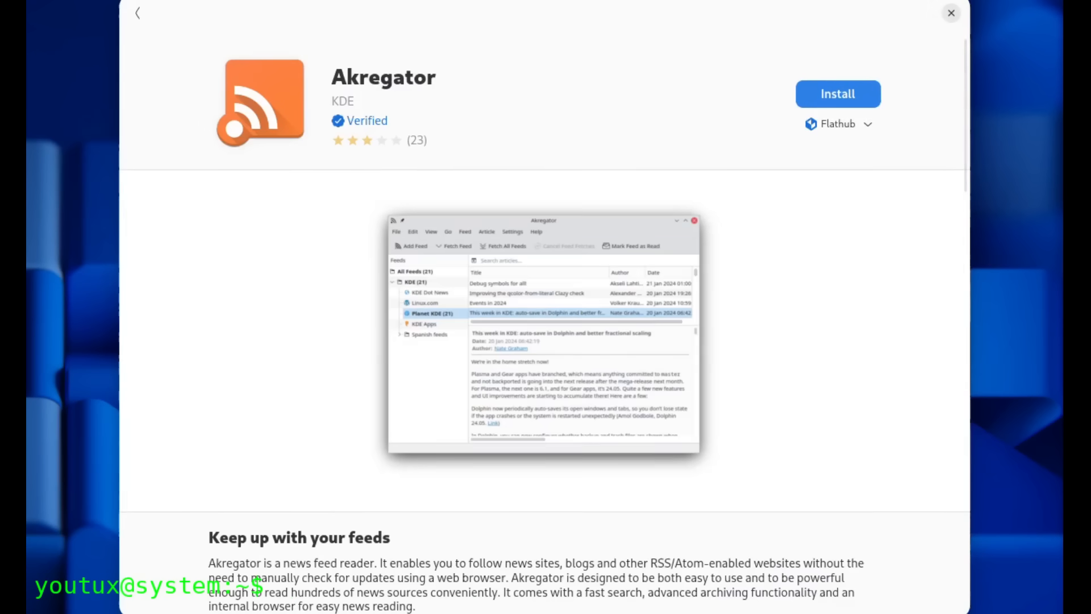
{"action": "left_click", "coordinate": [837, 124]}
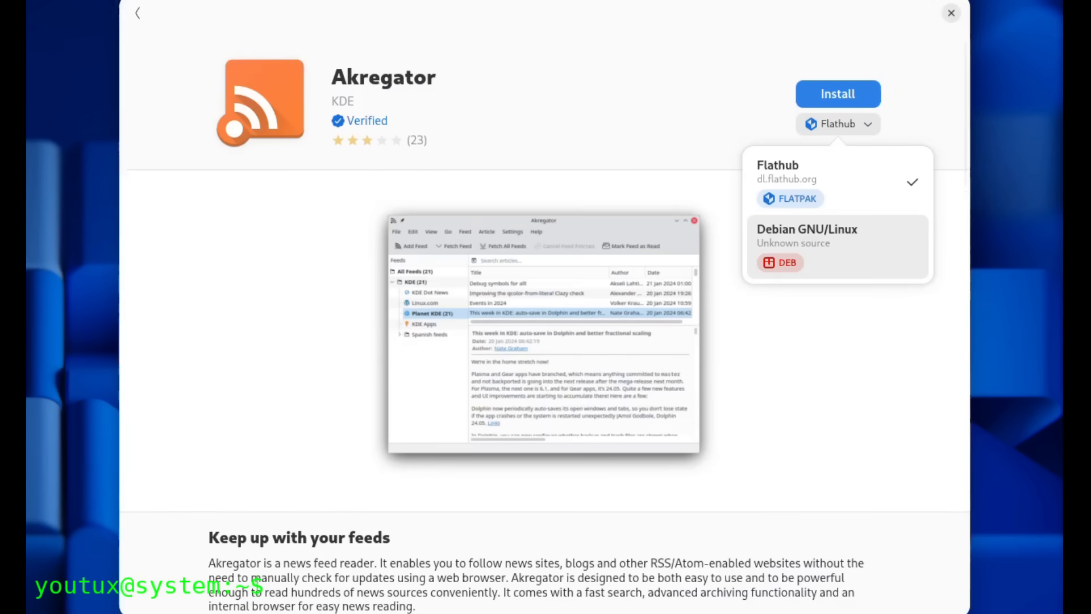
{"action": "left_click", "coordinate": [838, 124]}
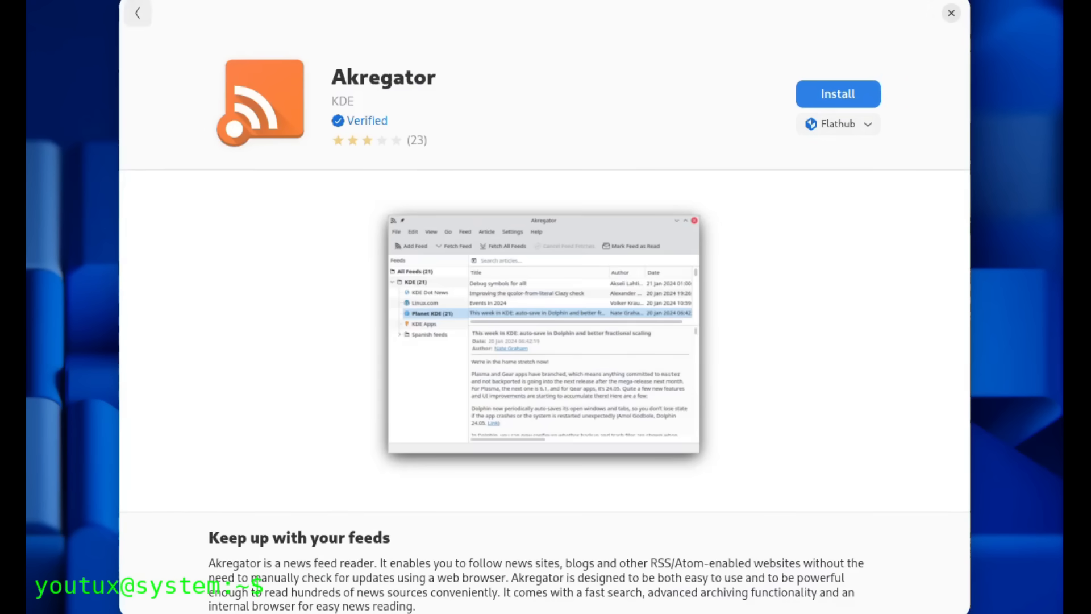
{"action": "left_click", "coordinate": [137, 13]}
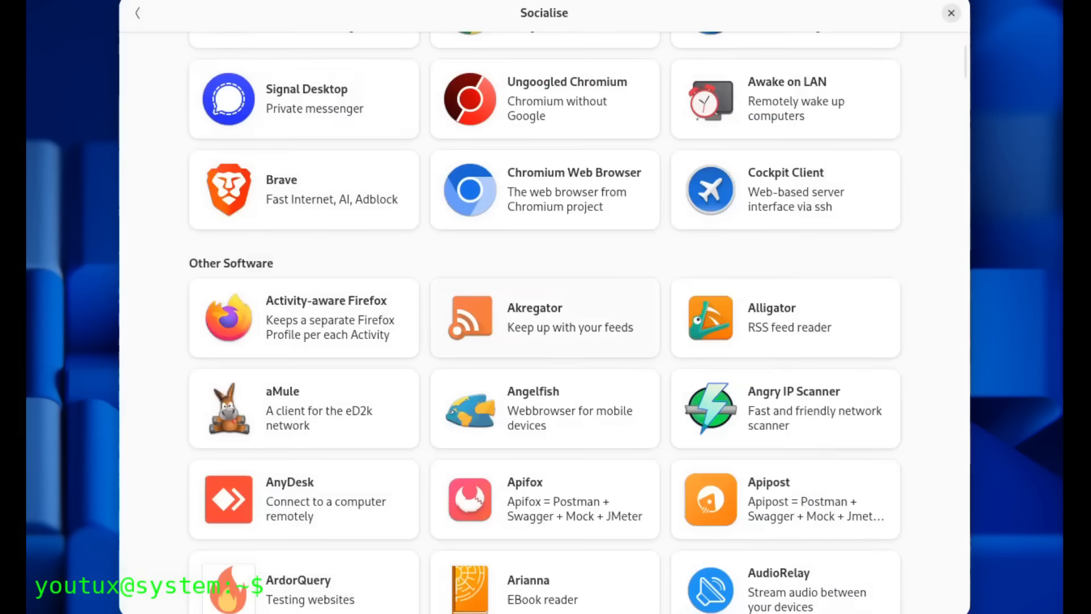
{"action": "left_click", "coordinate": [303, 408]}
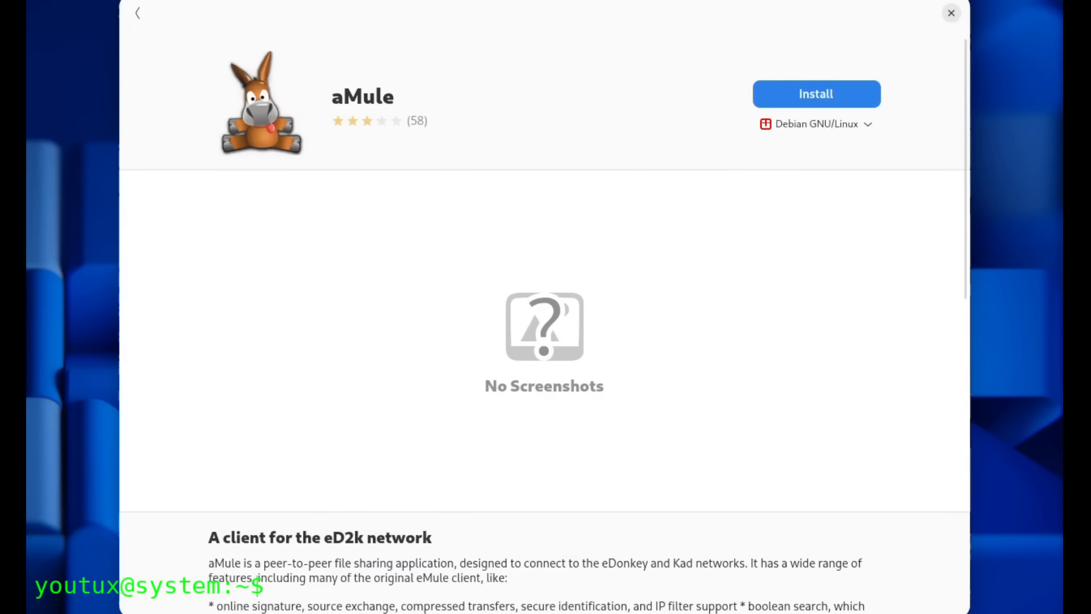
Open Carburetor's details, view and close its version history, and scroll to its reviews
{"action": "left_click", "coordinate": [137, 12]}
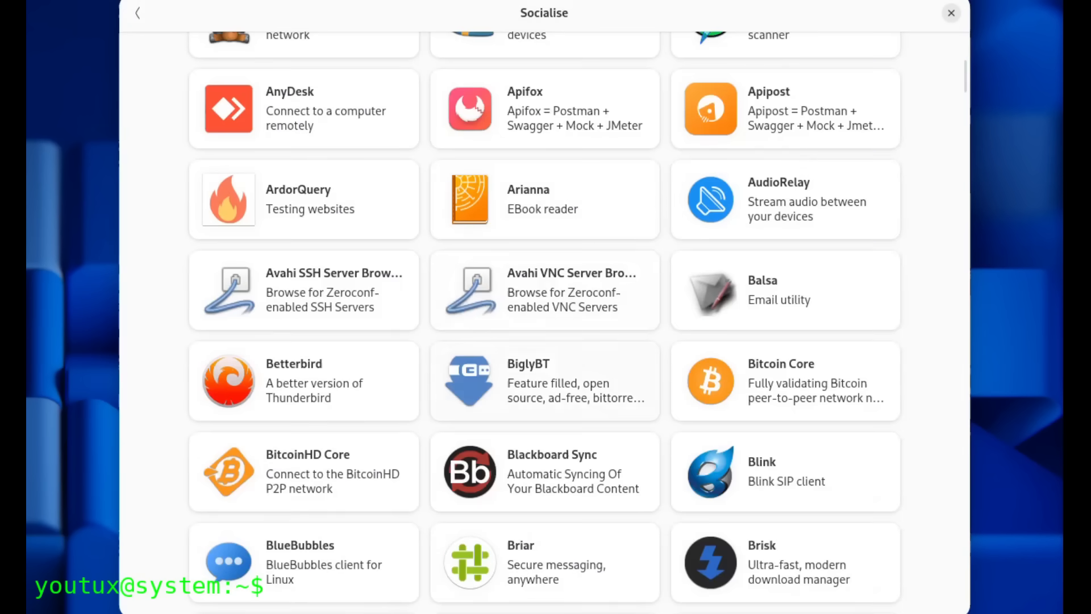
{"action": "scroll", "scroll_direction": "down", "scroll_amount": 3}
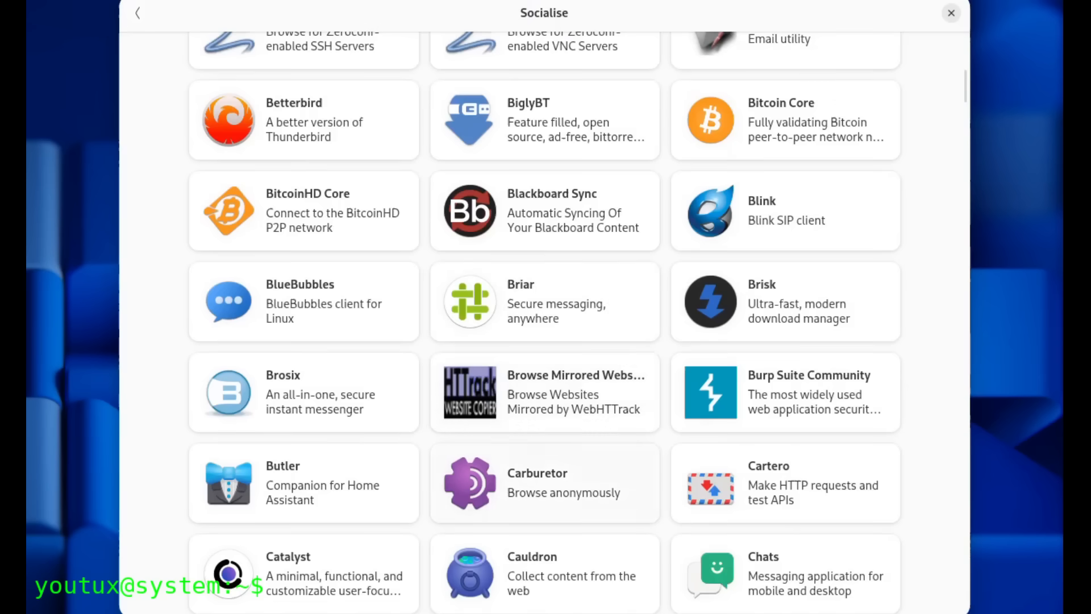
{"action": "left_click", "coordinate": [543, 483]}
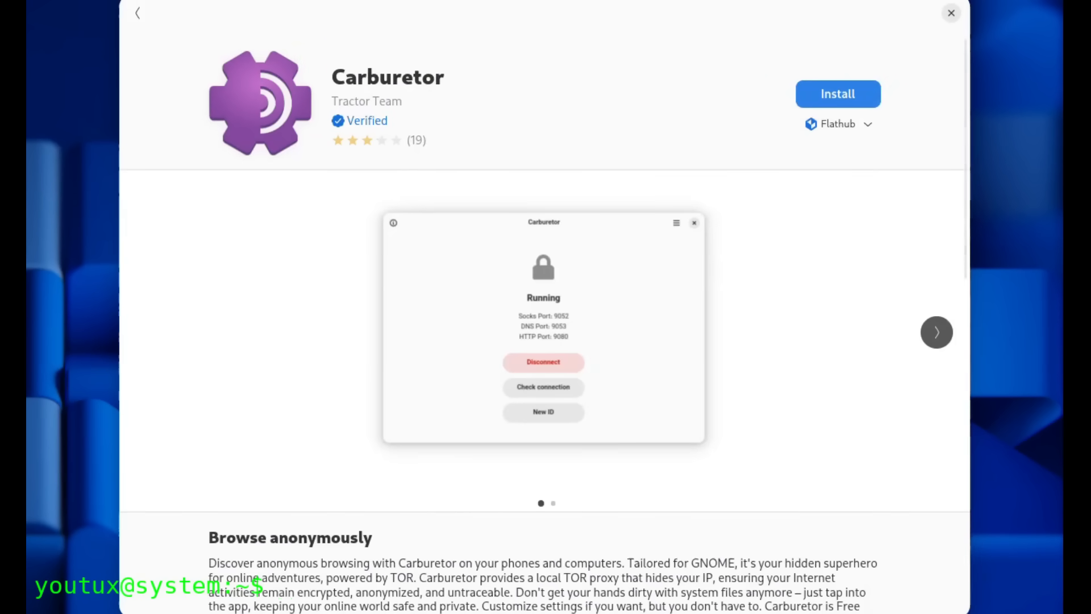
{"action": "scroll", "scroll_direction": "down", "scroll_amount": 3}
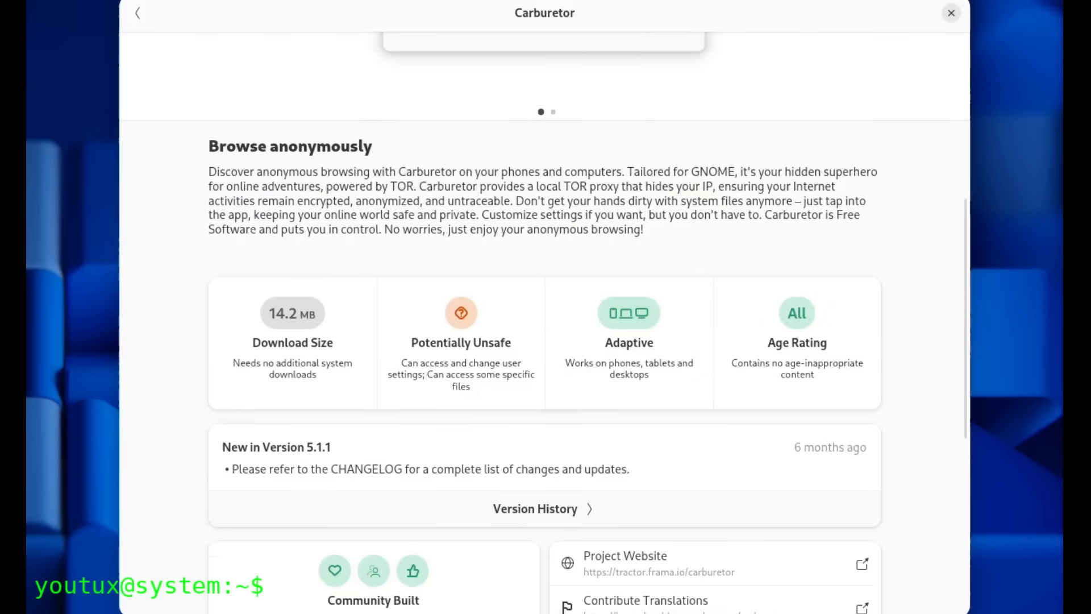
{"action": "left_click", "coordinate": [542, 509]}
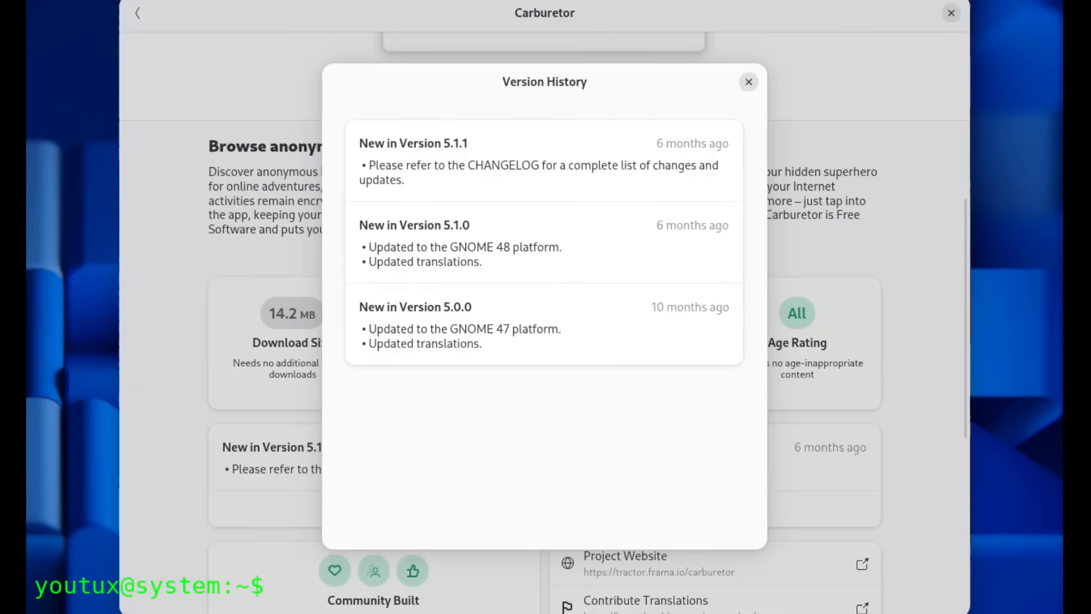
{"action": "left_click", "coordinate": [747, 81]}
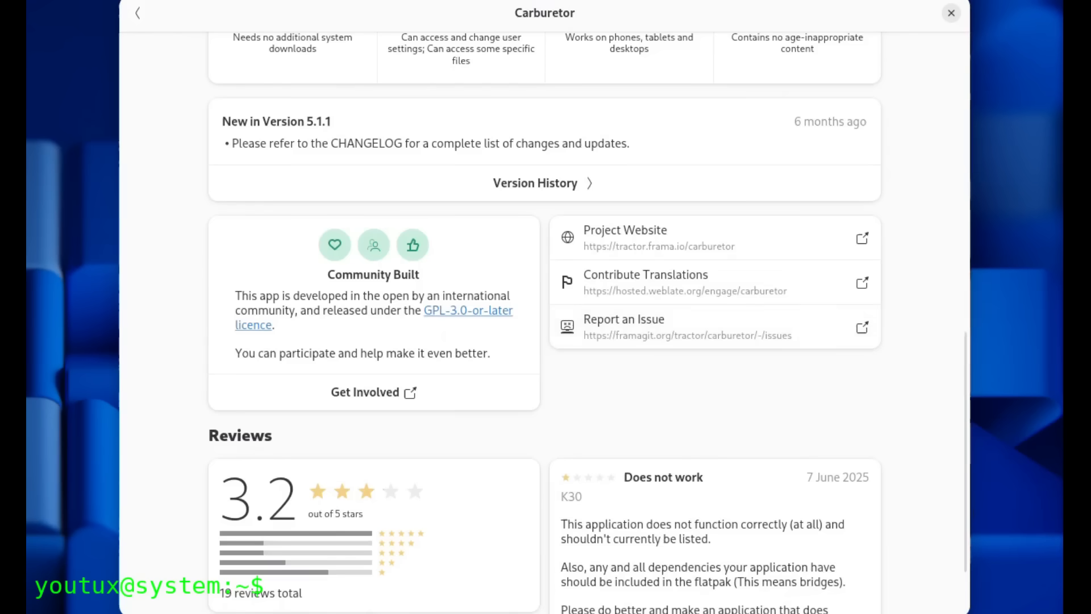
{"action": "scroll", "scroll_direction": "down", "scroll_amount": 3}
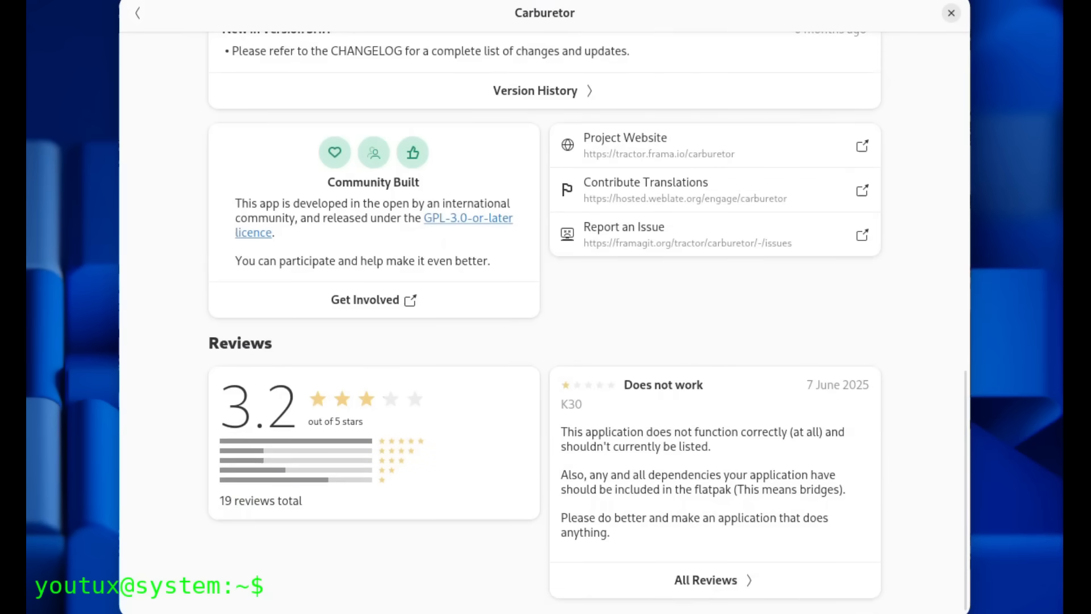
{"action": "left_click", "coordinate": [137, 12]}
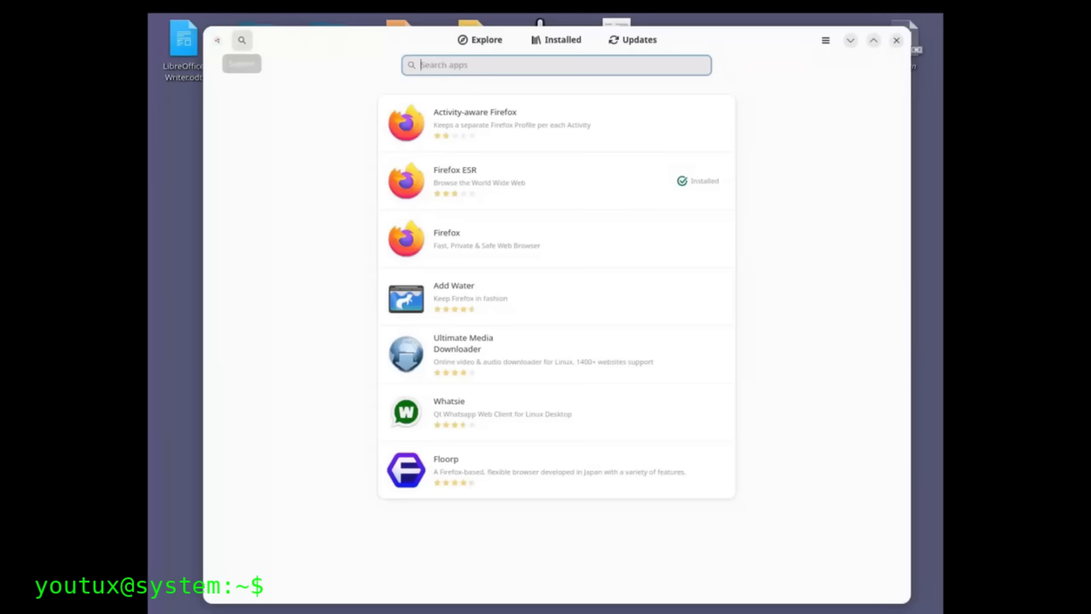
Open the Create category from Explore and scroll through all its apps
{"action": "left_click", "coordinate": [479, 40]}
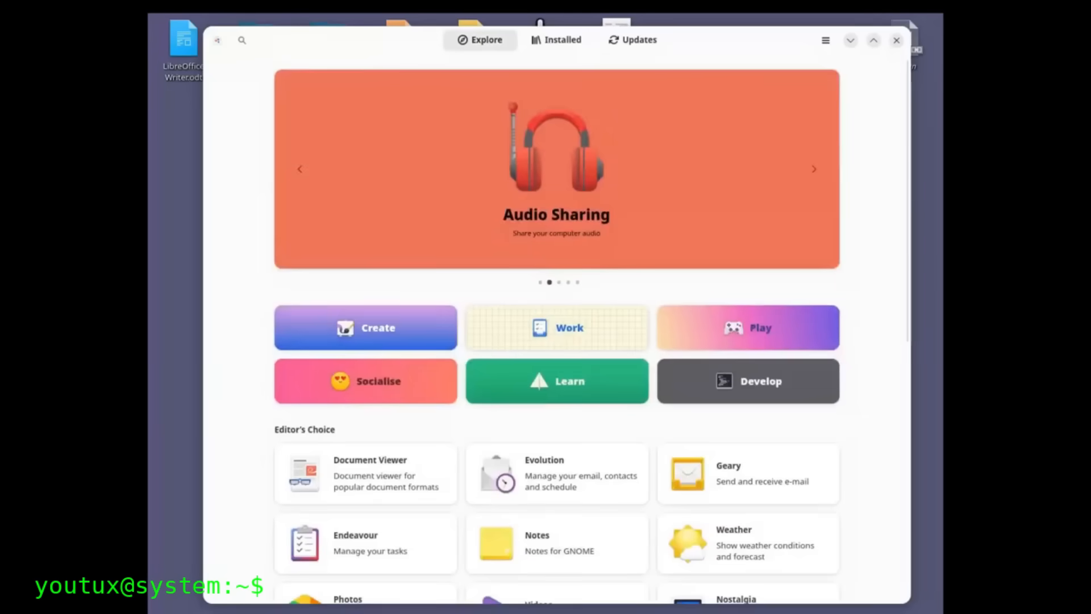
{"action": "left_click", "coordinate": [365, 328]}
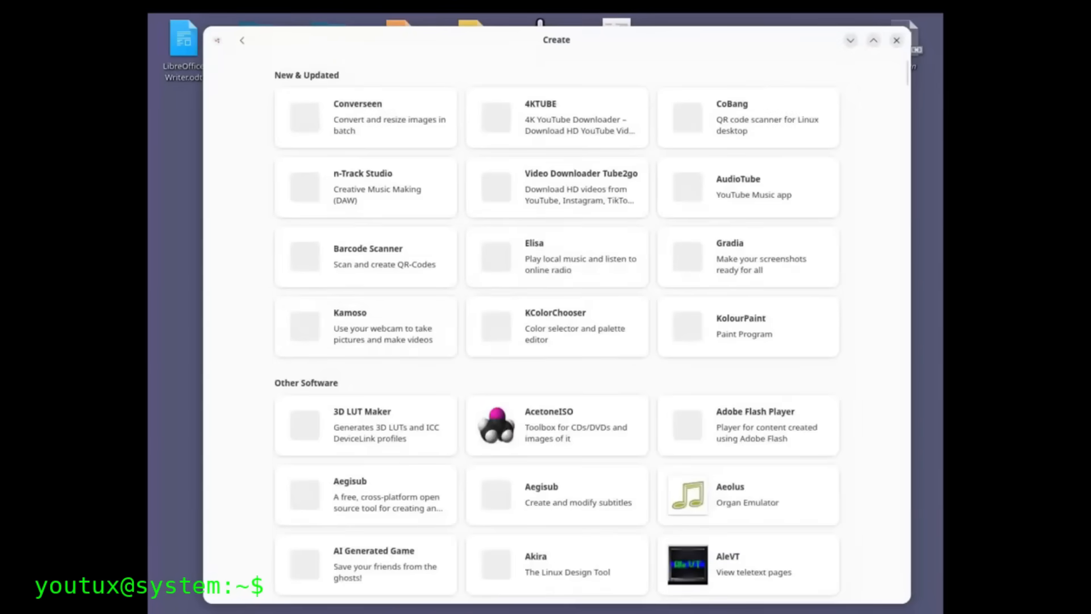
{"action": "scroll", "scroll_direction": "down", "scroll_amount": 3}
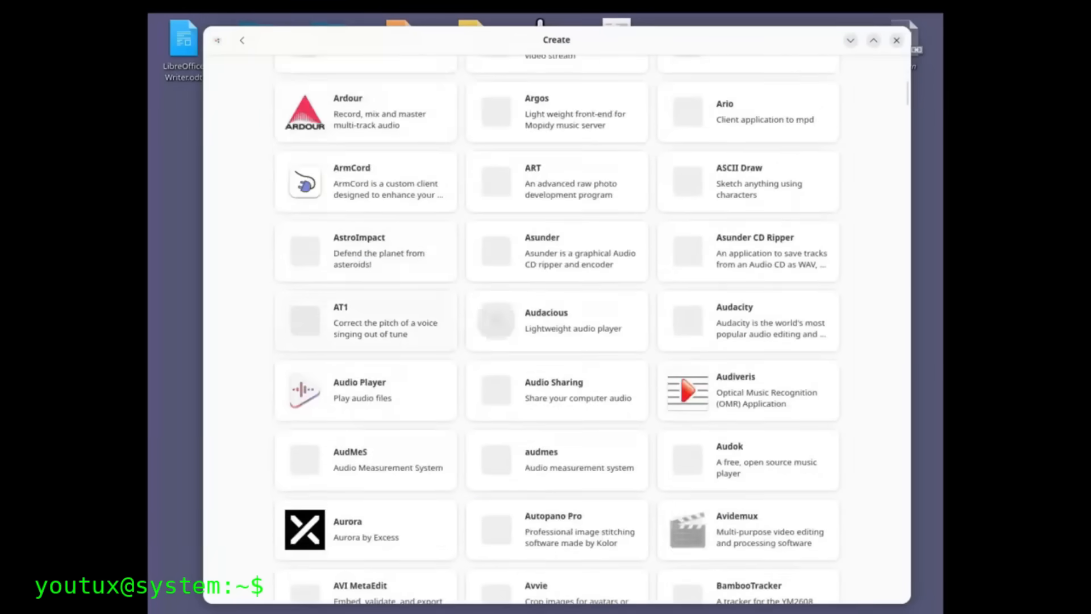
{"action": "scroll", "scroll_direction": "down", "scroll_amount": 3}
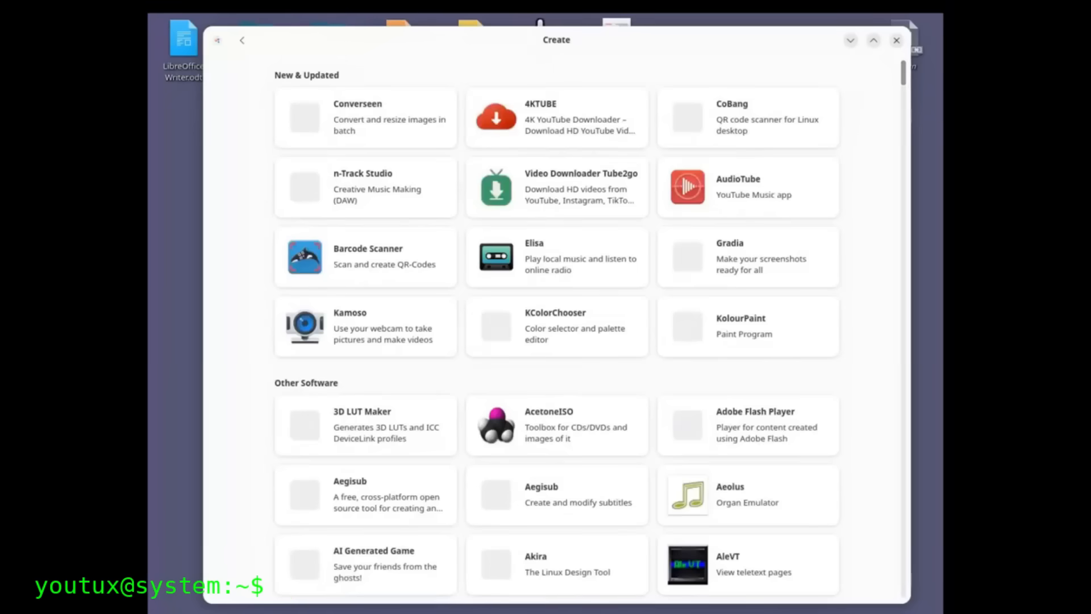
{"action": "scroll", "scroll_direction": "down", "scroll_amount": 3}
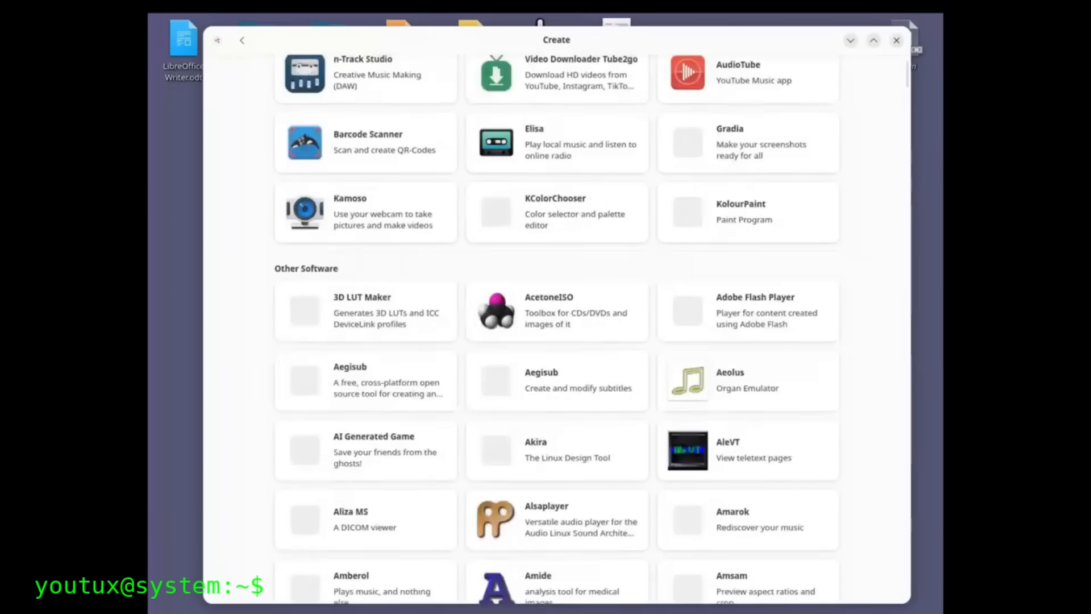
{"action": "scroll", "scroll_direction": "down", "scroll_amount": 3}
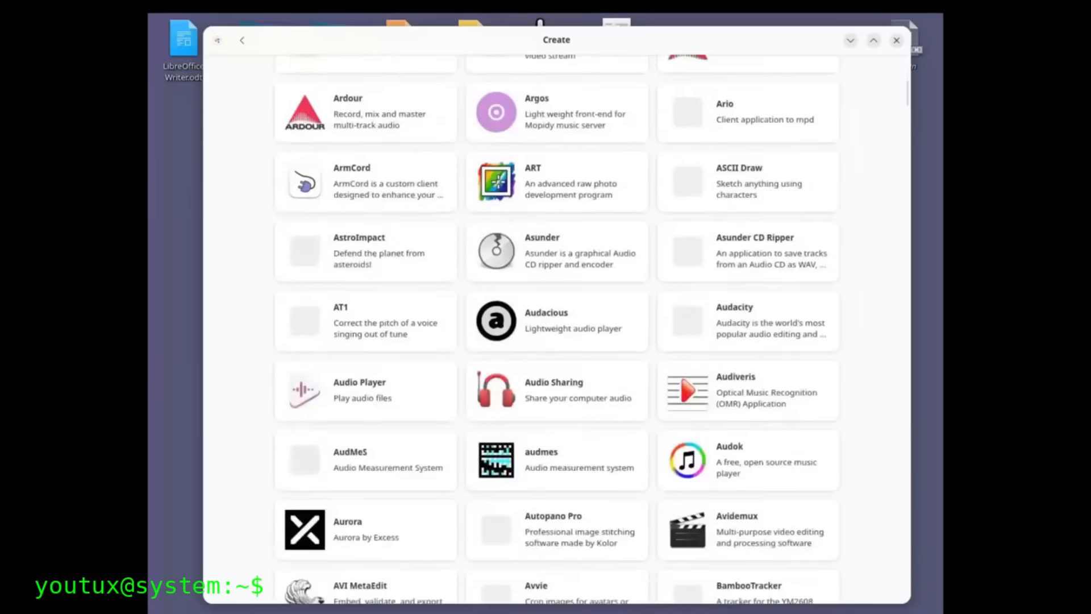
{"action": "scroll", "scroll_direction": "down", "scroll_amount": 3}
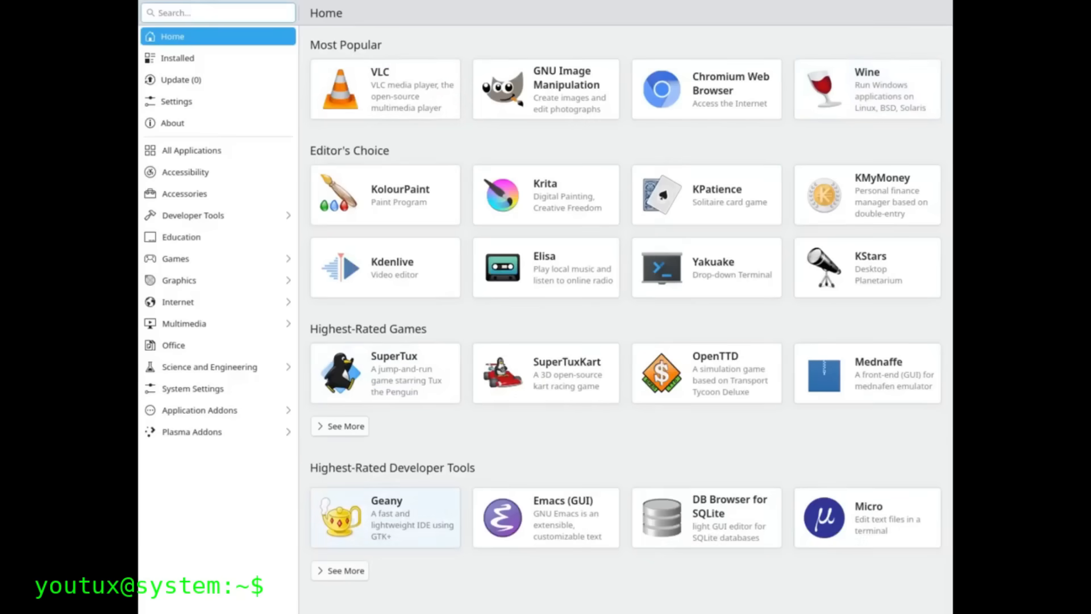
View Geany's details, go back, then browse the Developer Tools and Graphics categories
{"action": "left_click", "coordinate": [385, 517]}
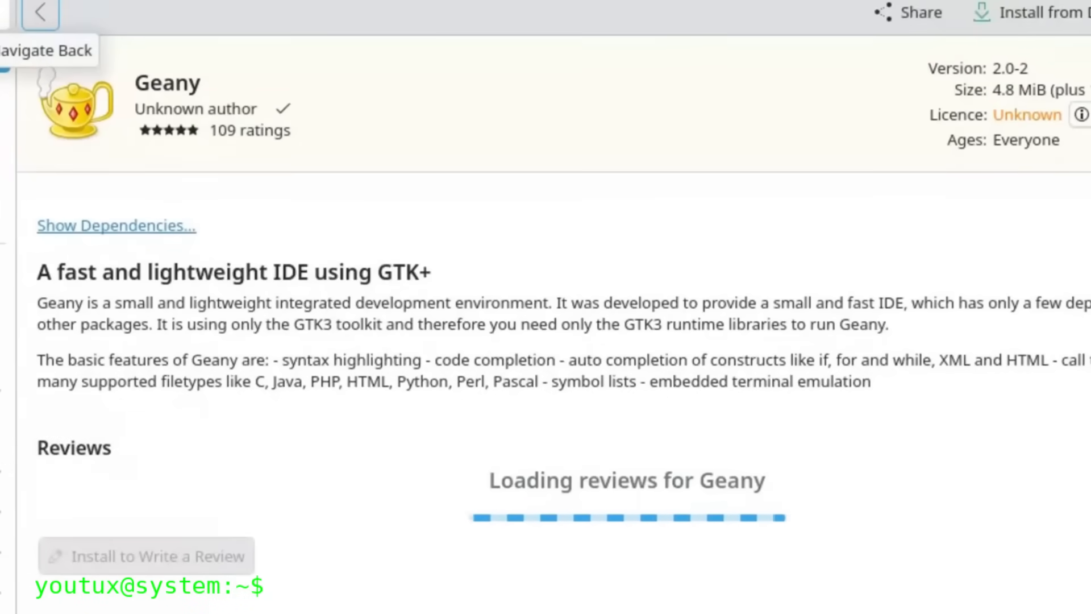
{"action": "left_click", "coordinate": [40, 13]}
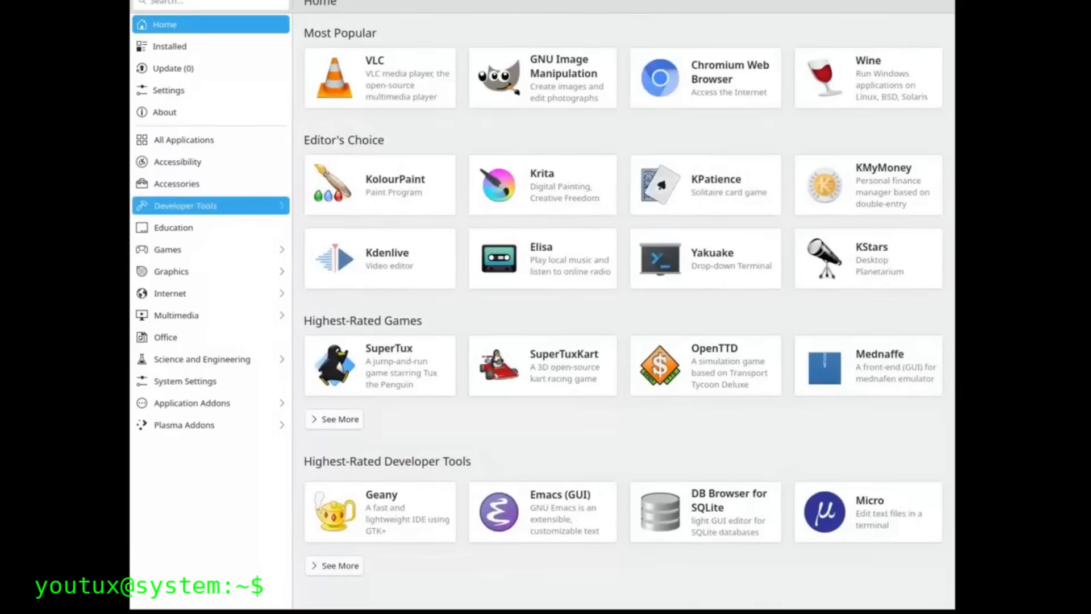
{"action": "left_click", "coordinate": [186, 205]}
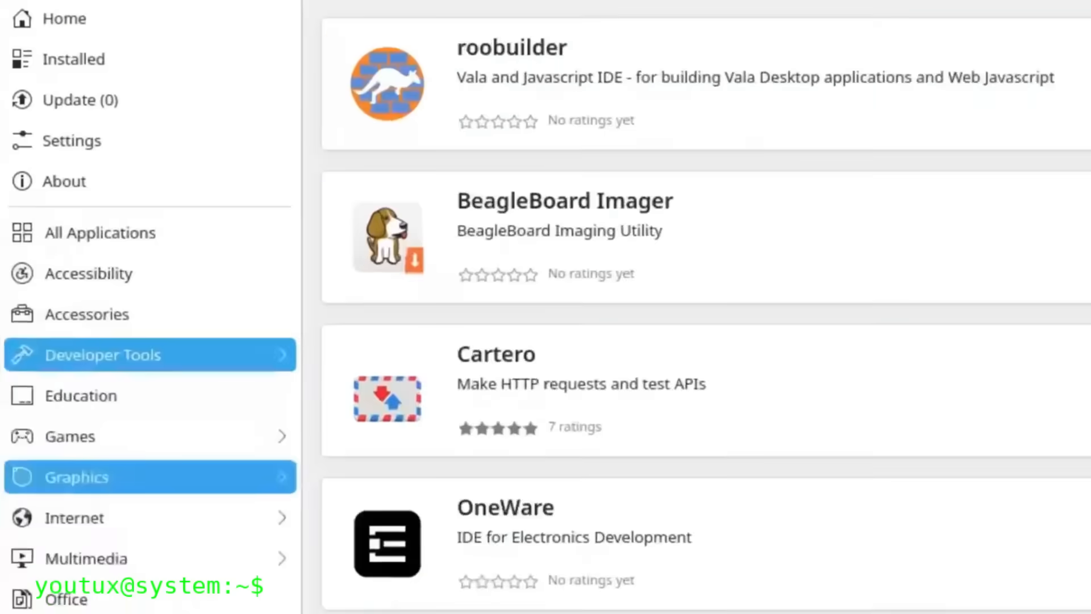
{"action": "left_click", "coordinate": [78, 477]}
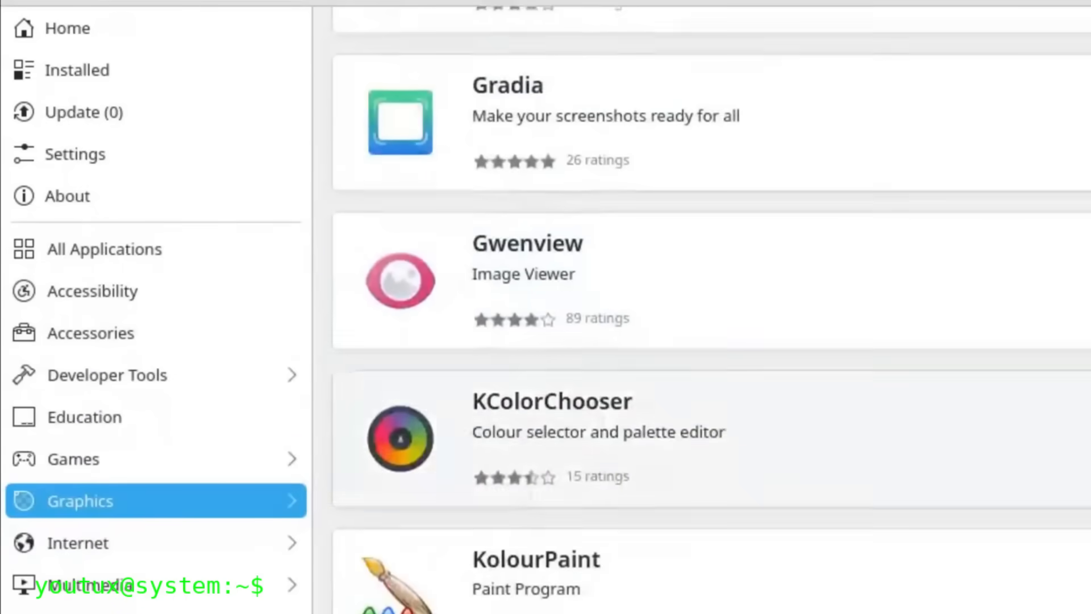
{"action": "scroll", "scroll_direction": "down", "scroll_amount": 3}
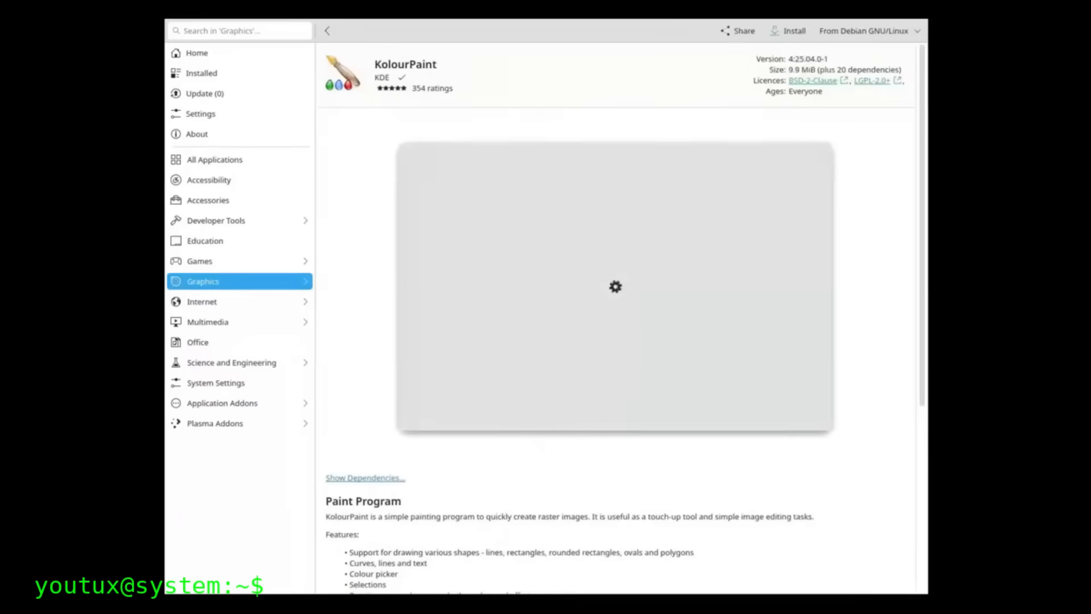
Open and scroll KolourPaint's full reviews list, returning to its 5.0-rated details page
{"action": "scroll", "scroll_direction": "down", "scroll_amount": 3}
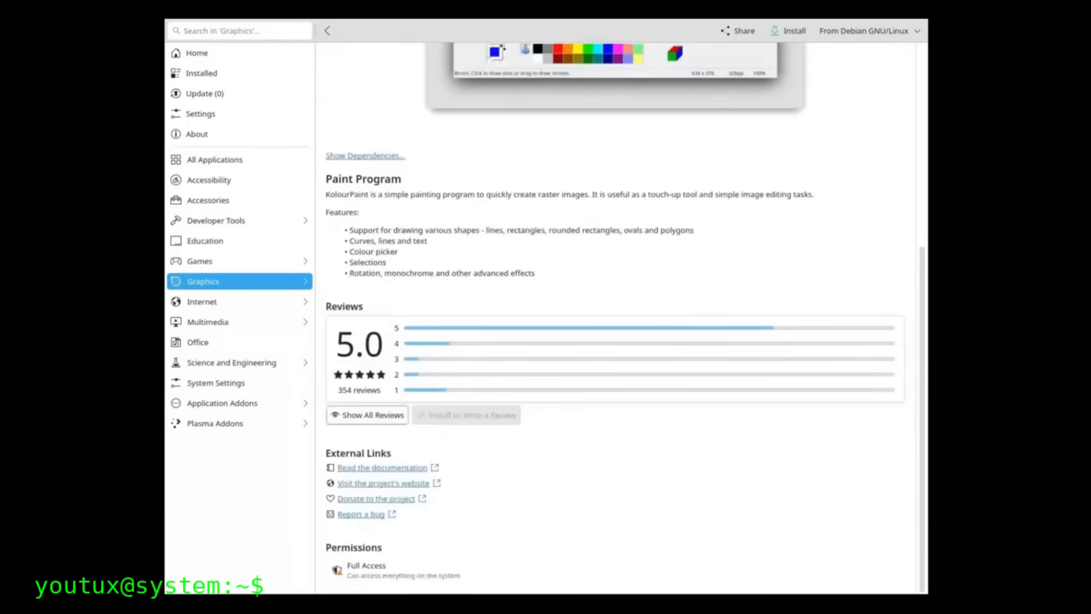
{"action": "left_click", "coordinate": [367, 415]}
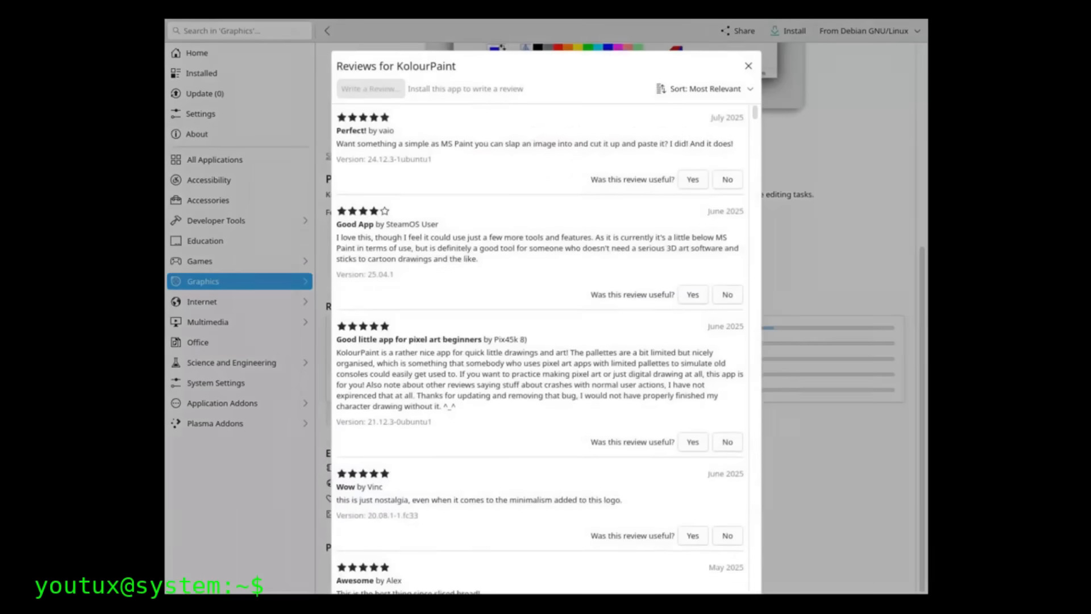
{"action": "scroll", "scroll_direction": "down", "scroll_amount": 3}
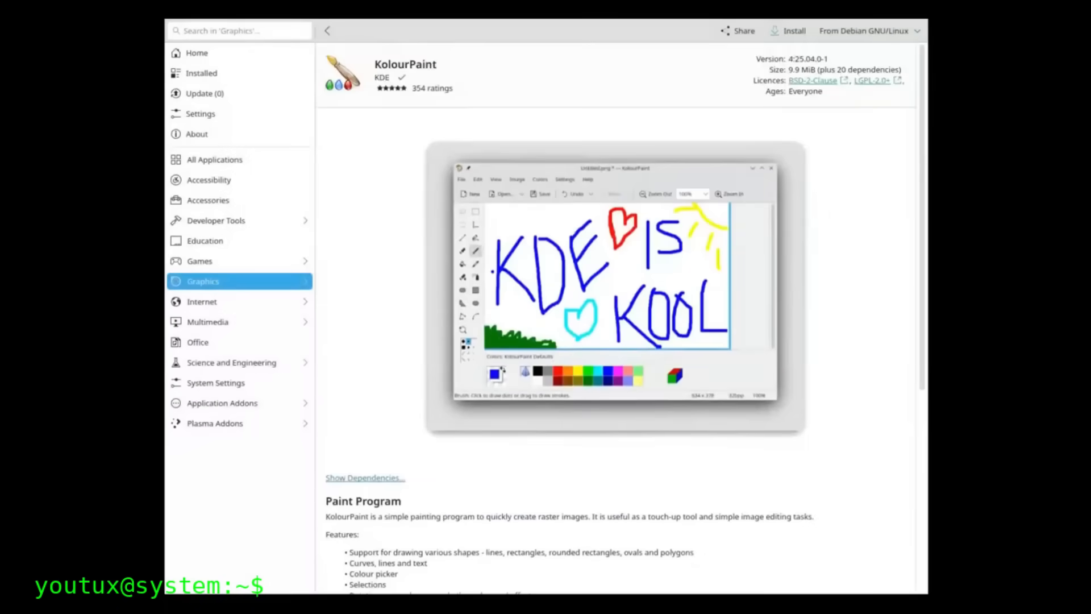
{"action": "scroll", "scroll_direction": "down", "scroll_amount": 3}
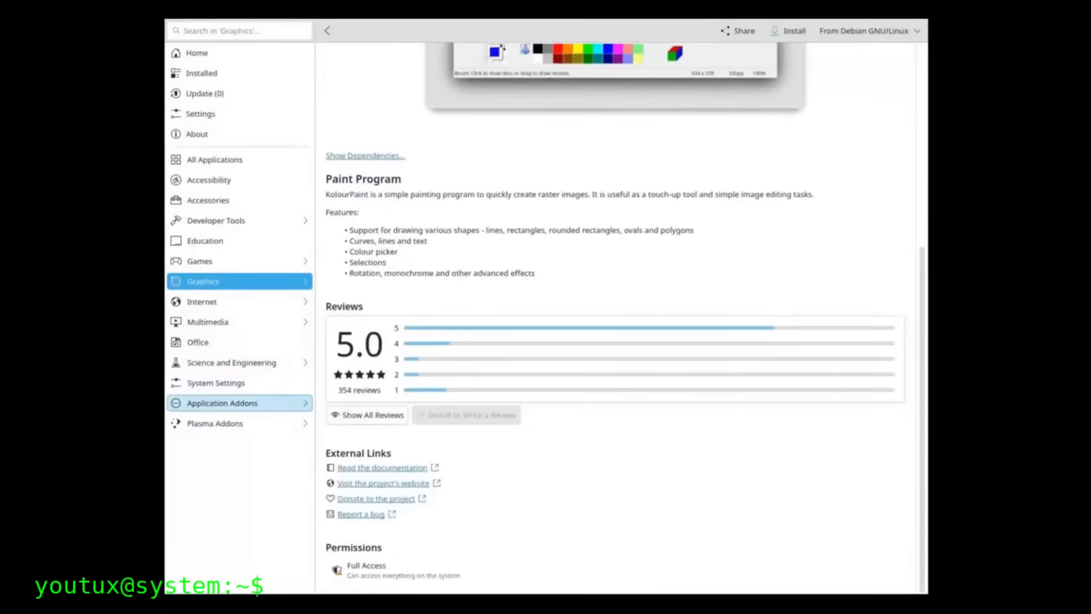
{"action": "mouse_move", "coordinate": [214, 159]}
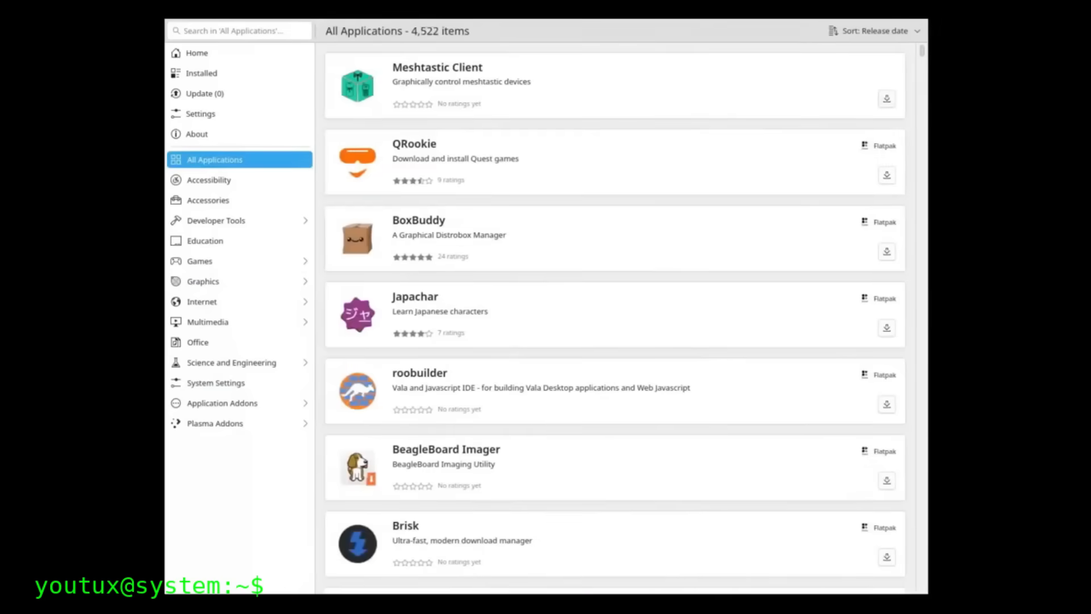
Browse the All Applications list and 4KTUBE's details, then open the Application Addons catalogue
{"action": "scroll", "scroll_direction": "down", "scroll_amount": 3}
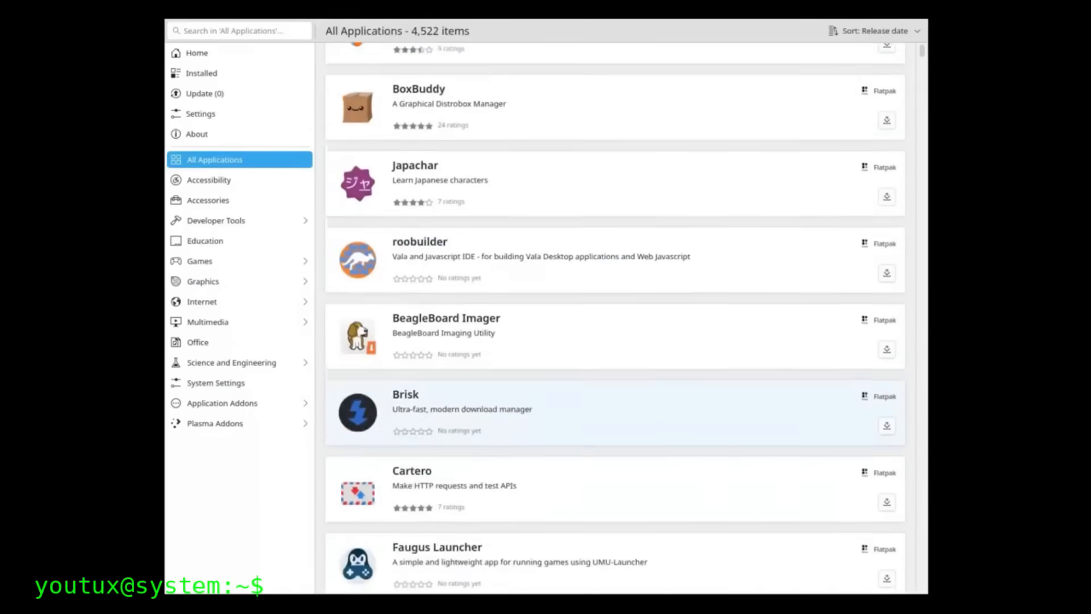
{"action": "scroll", "scroll_direction": "down", "scroll_amount": 3}
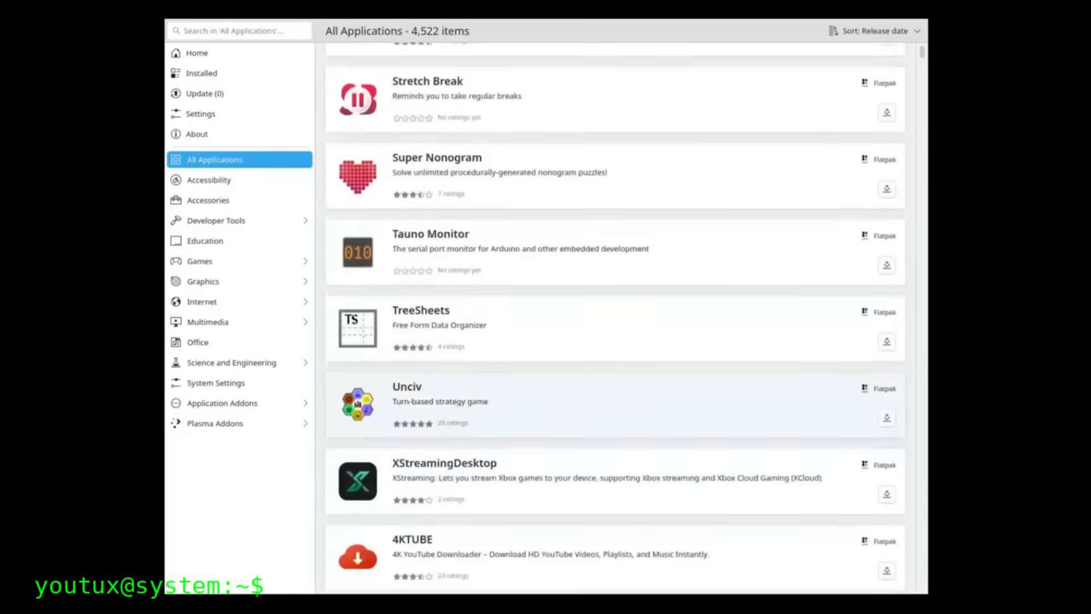
{"action": "scroll", "scroll_direction": "down", "scroll_amount": 3}
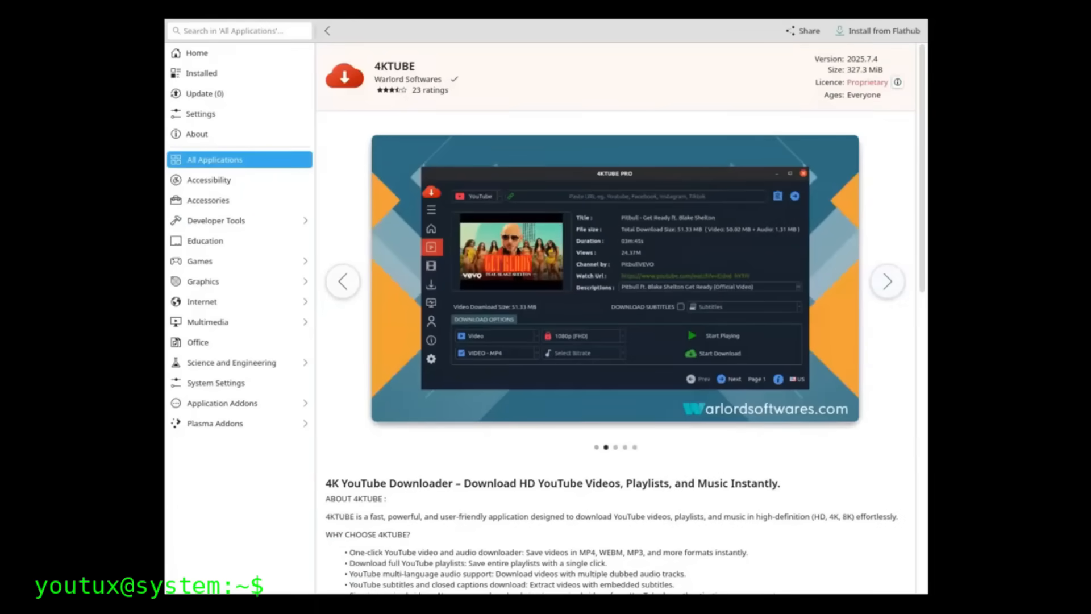
{"action": "left_click", "coordinate": [897, 82]}
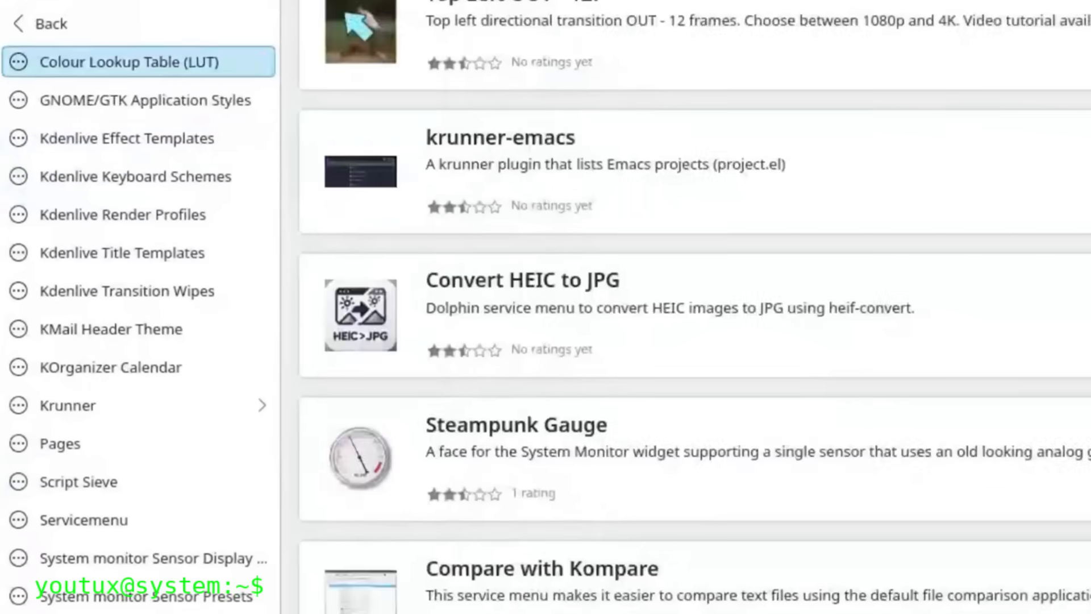
Browse the Kdenlive Effect Templates, Plasma add-ons and Splash Screens add-on lists
{"action": "left_click", "coordinate": [125, 138]}
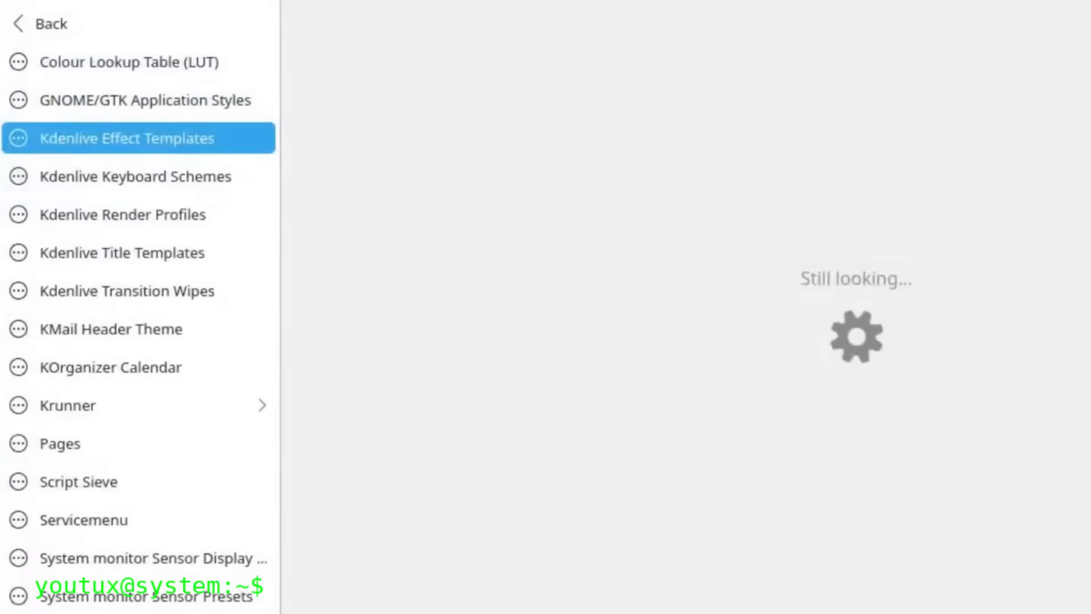
{"action": "left_click", "coordinate": [135, 176]}
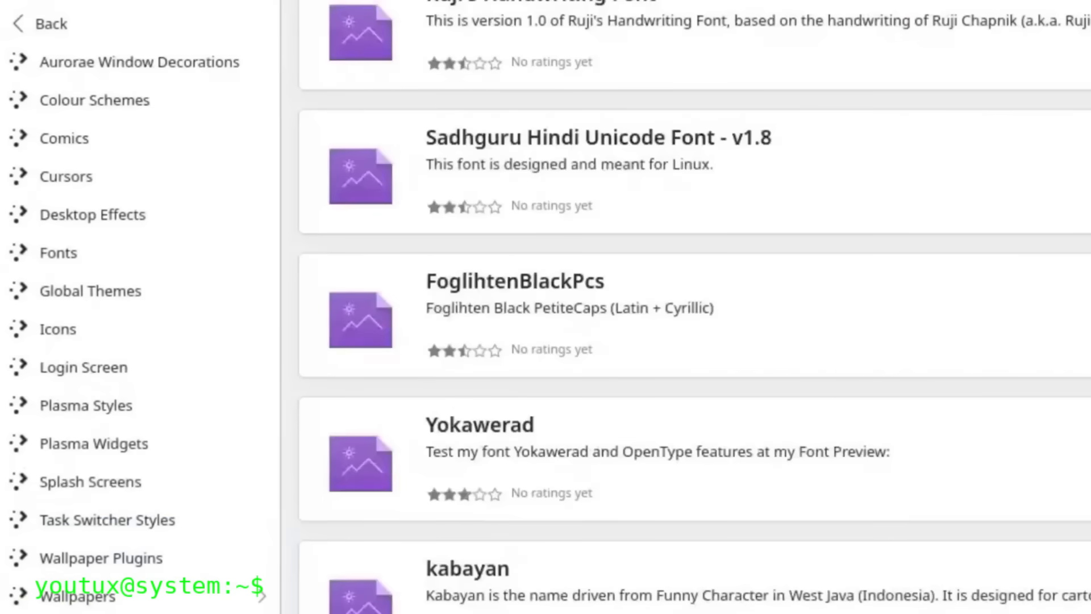
{"action": "left_click", "coordinate": [90, 481]}
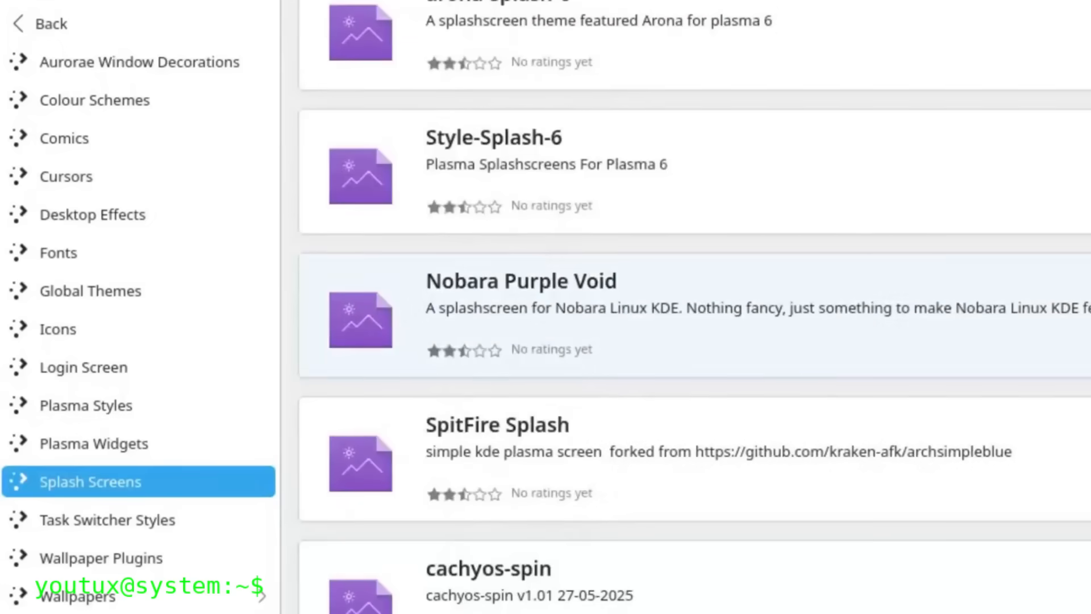
View SpitFire Splash, return to the splash screens and search the catalogue for 'firefox'
{"action": "scroll", "scroll_direction": "down", "scroll_amount": 3}
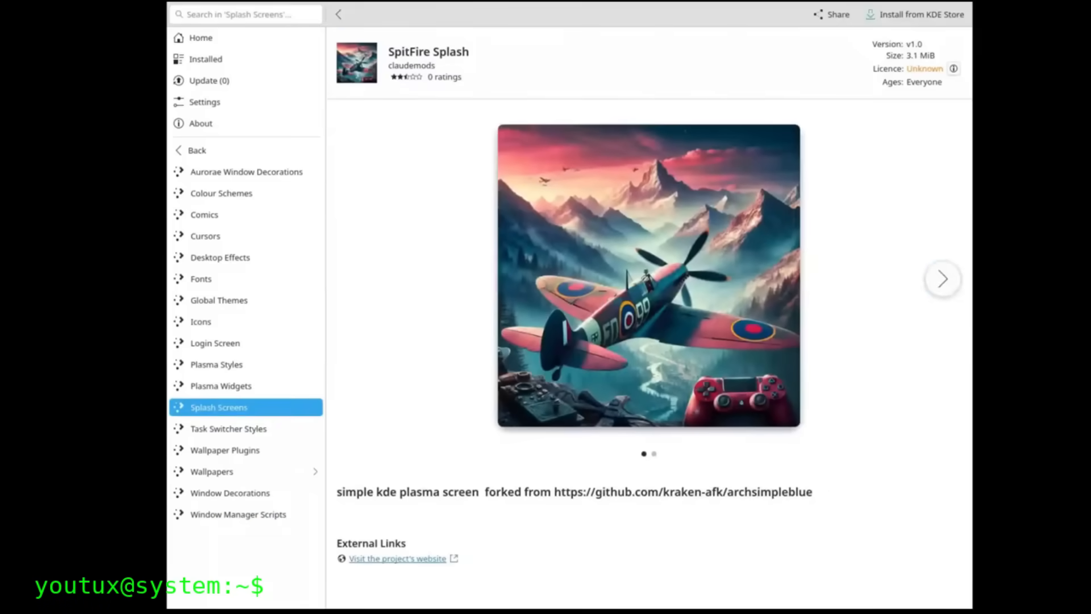
{"action": "left_click", "coordinate": [942, 278]}
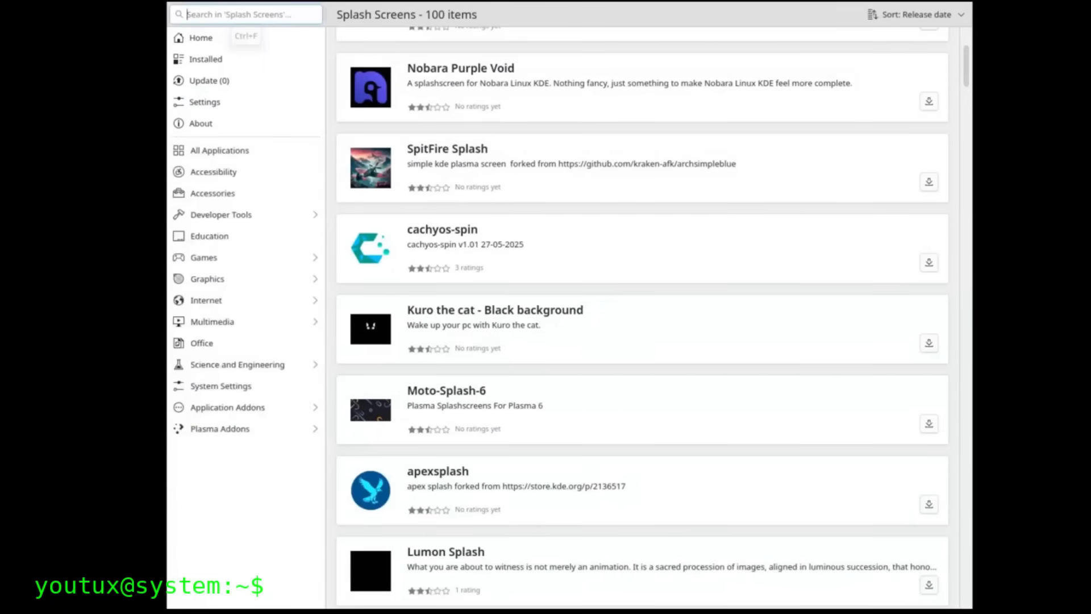
{"action": "type", "text": "firefox"}
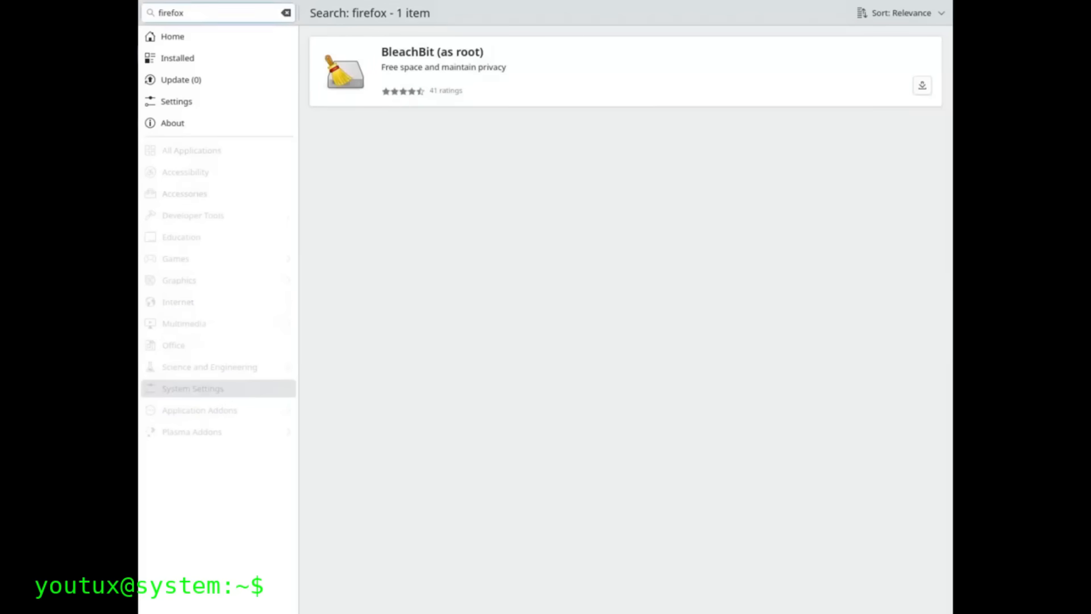
{"action": "left_click", "coordinate": [192, 388]}
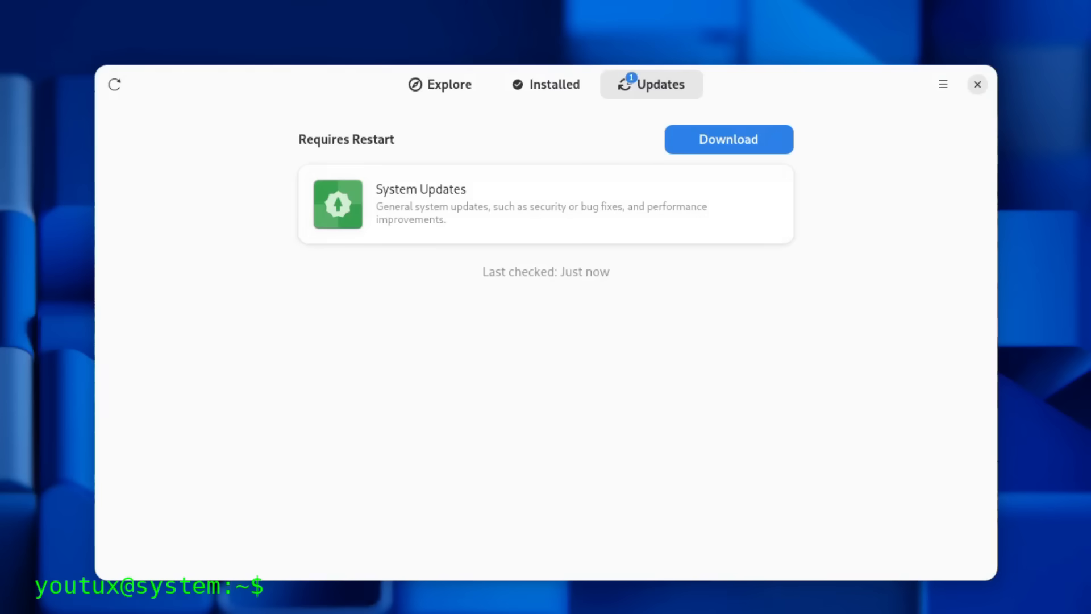
{"action": "left_click", "coordinate": [439, 84]}
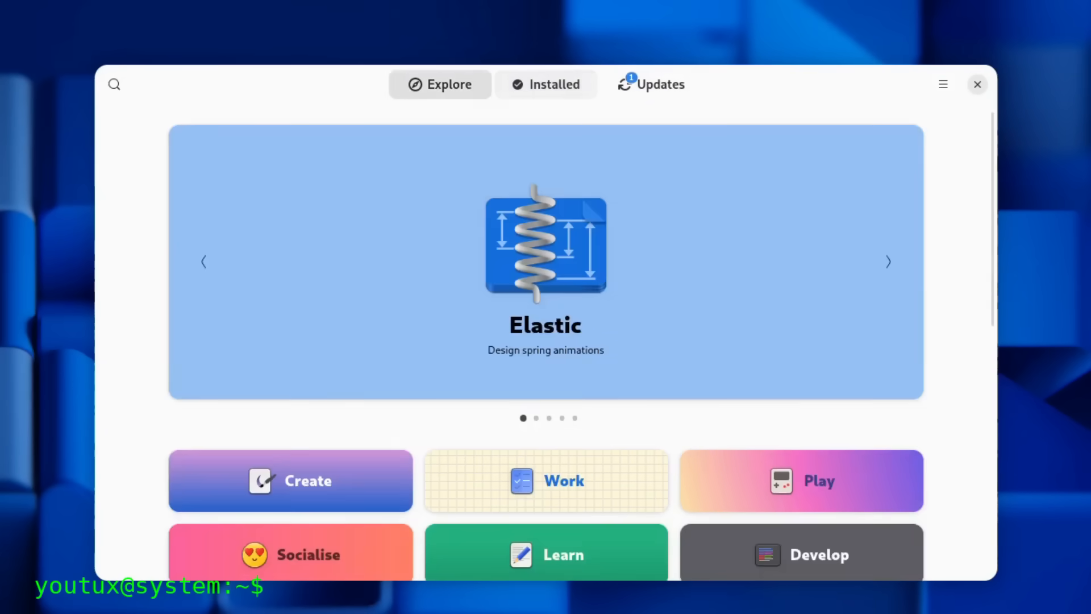
{"action": "left_click", "coordinate": [650, 84]}
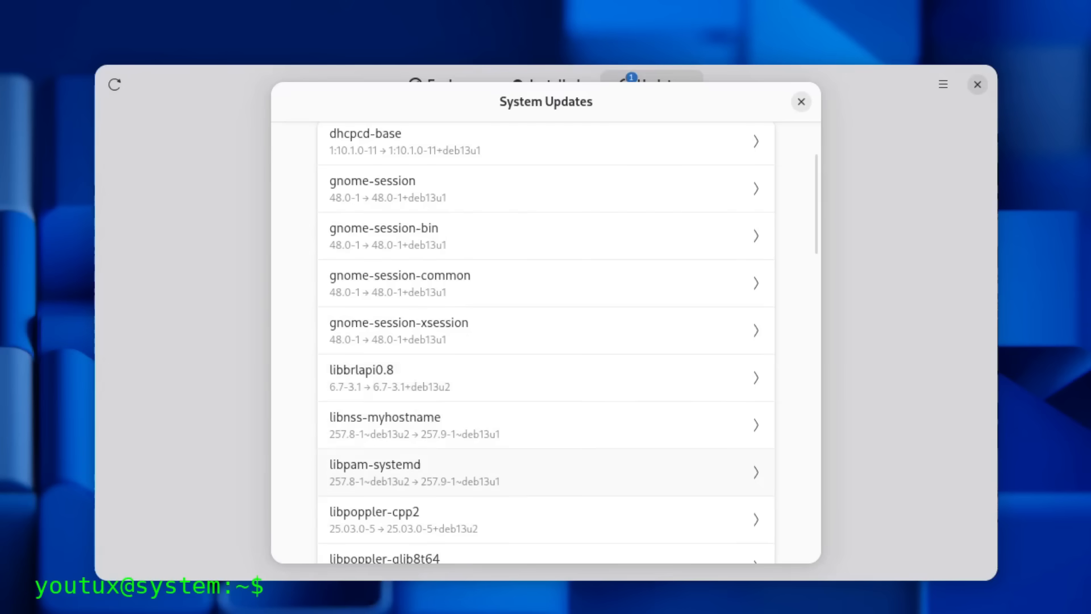
{"action": "scroll", "scroll_direction": "down", "scroll_amount": 3}
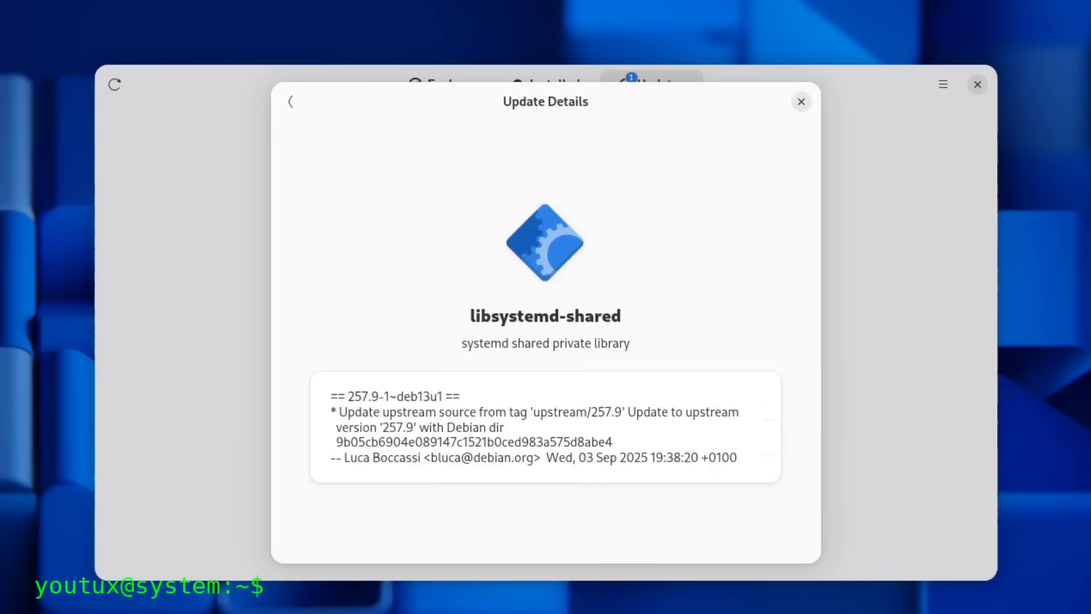
{"action": "left_click", "coordinate": [290, 102]}
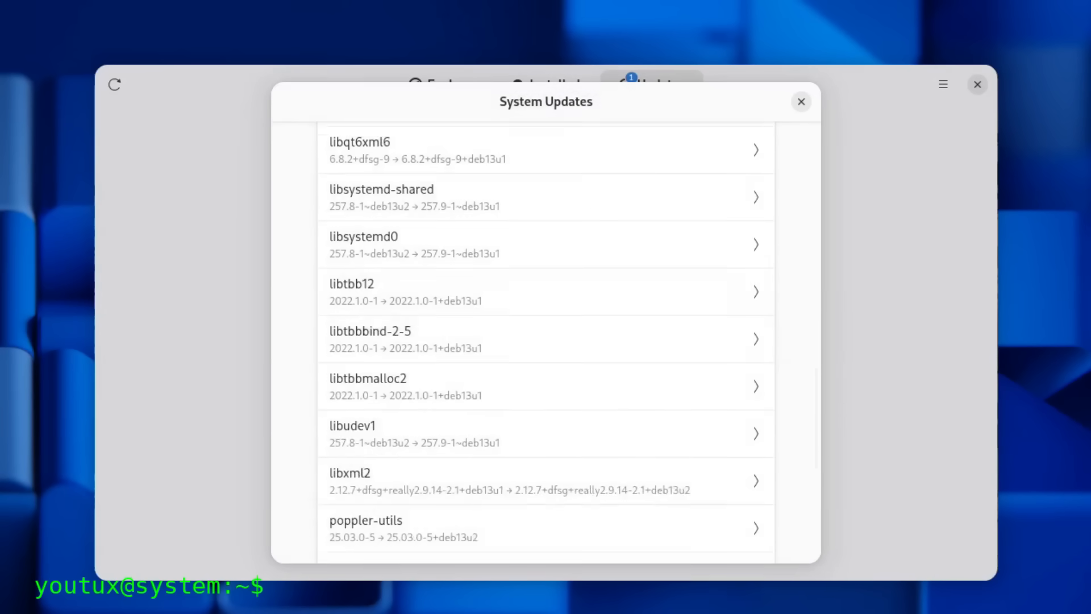
{"action": "scroll", "scroll_direction": "down", "scroll_amount": 3}
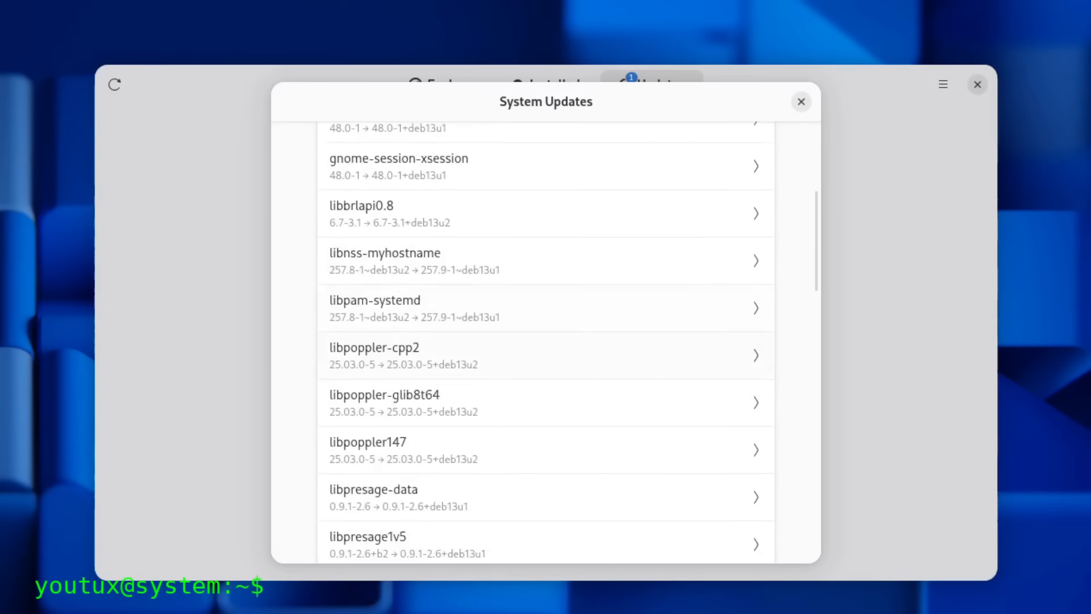
{"action": "scroll", "scroll_direction": "up", "scroll_amount": 3}
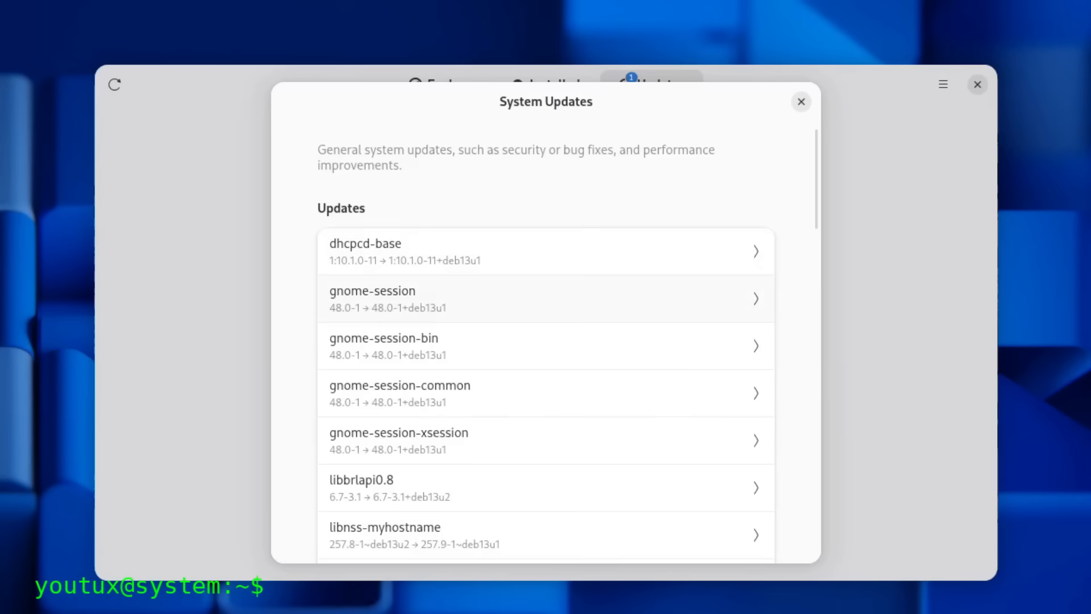
{"action": "left_click", "coordinate": [545, 298]}
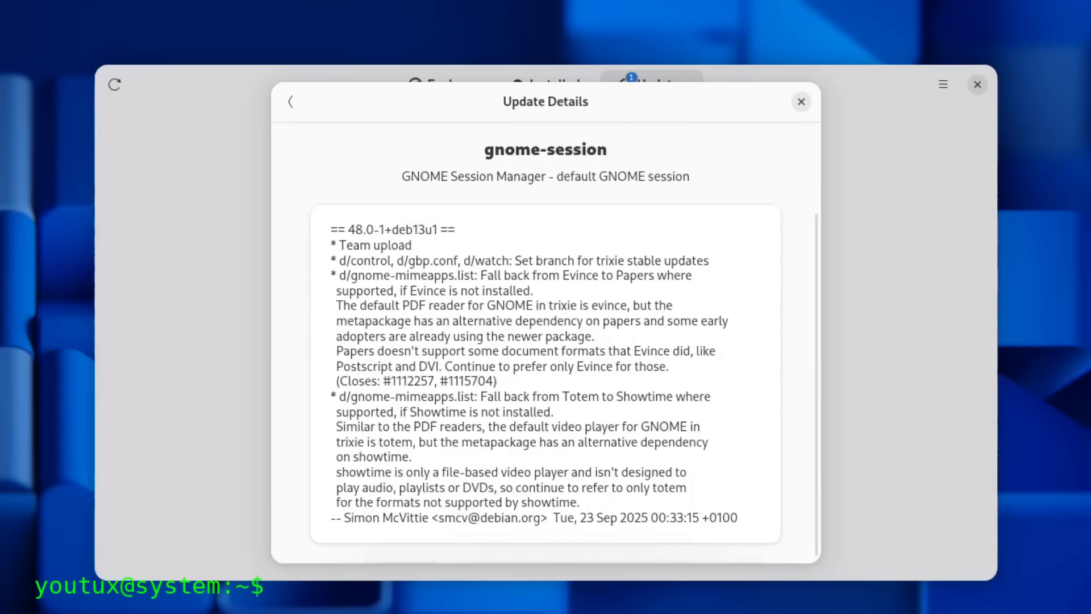
{"action": "left_click", "coordinate": [290, 102]}
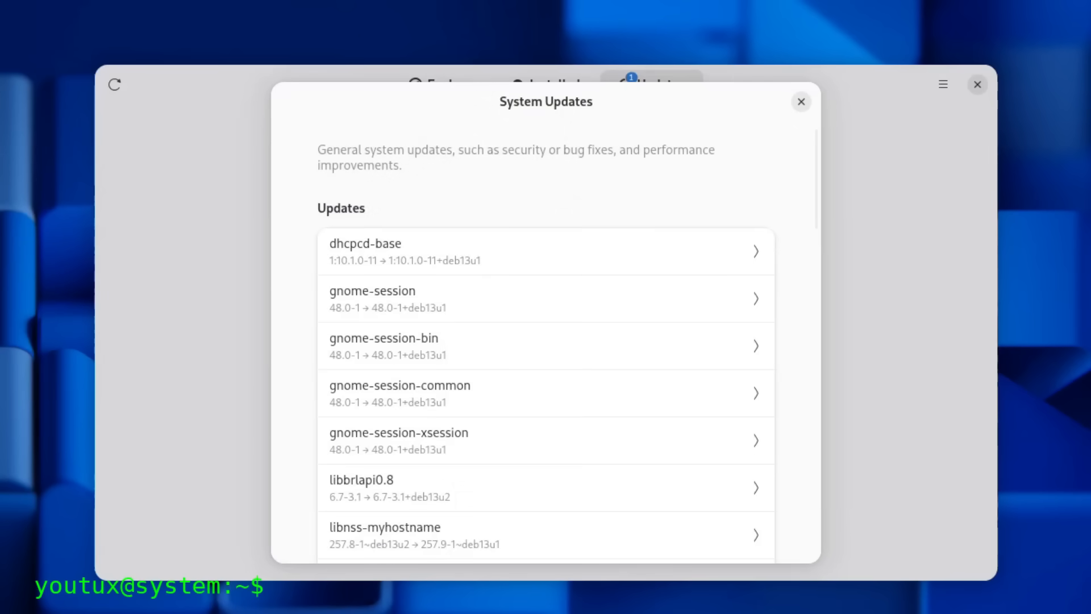
{"action": "left_click", "coordinate": [800, 101]}
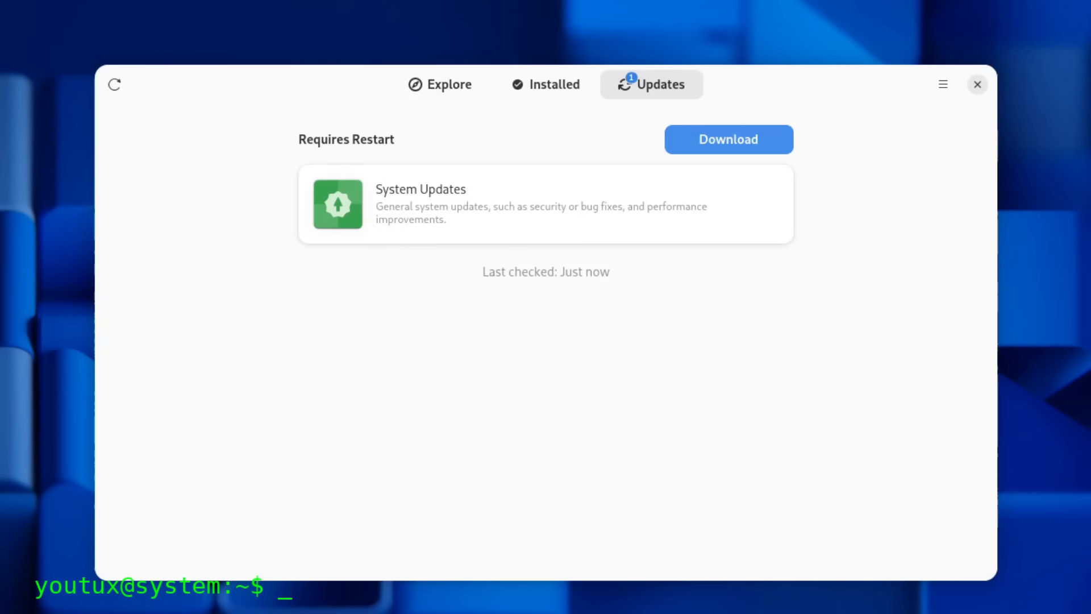
Download the pending system updates, then choose Restart & Update…
{"action": "left_click", "coordinate": [728, 139]}
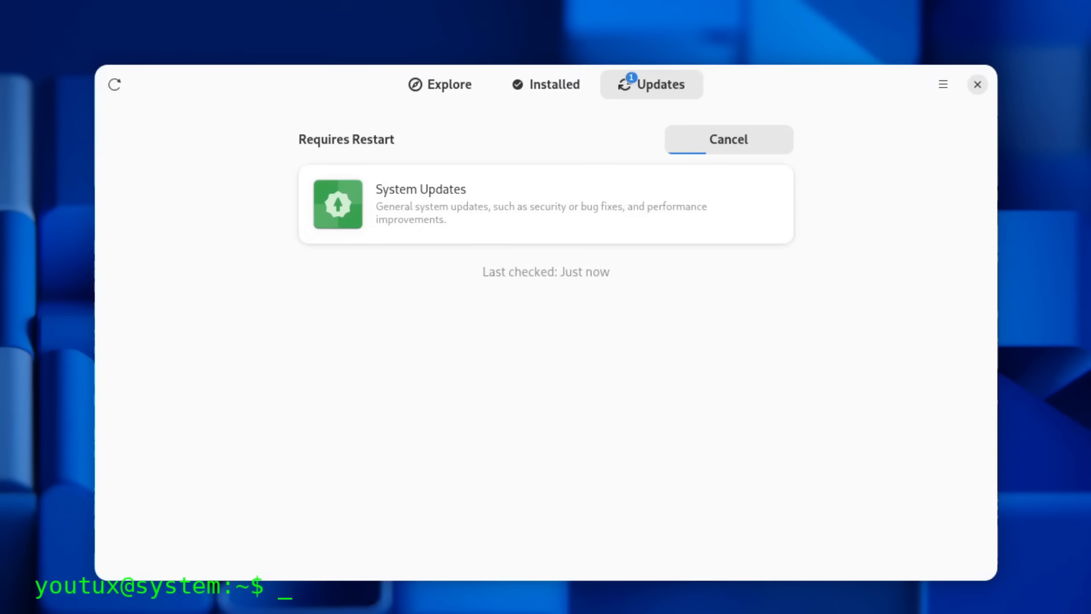
{"action": "left_click", "coordinate": [728, 140]}
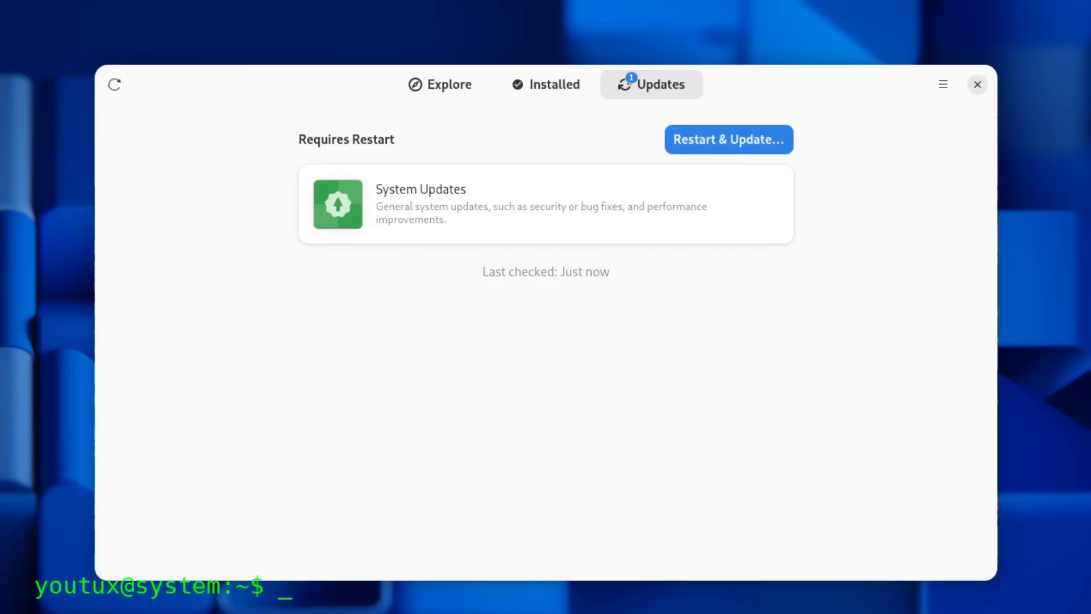
{"action": "left_click", "coordinate": [728, 139]}
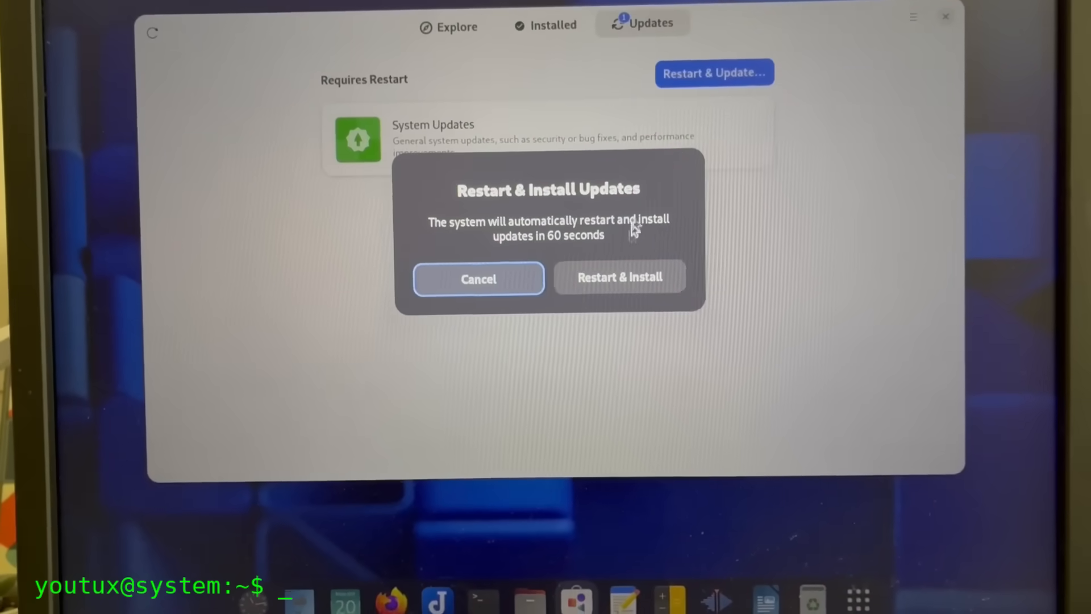
Respond to the Restart & Install Updates countdown dialog, ending on the Void Linux homepage
{"action": "left_click", "coordinate": [618, 277]}
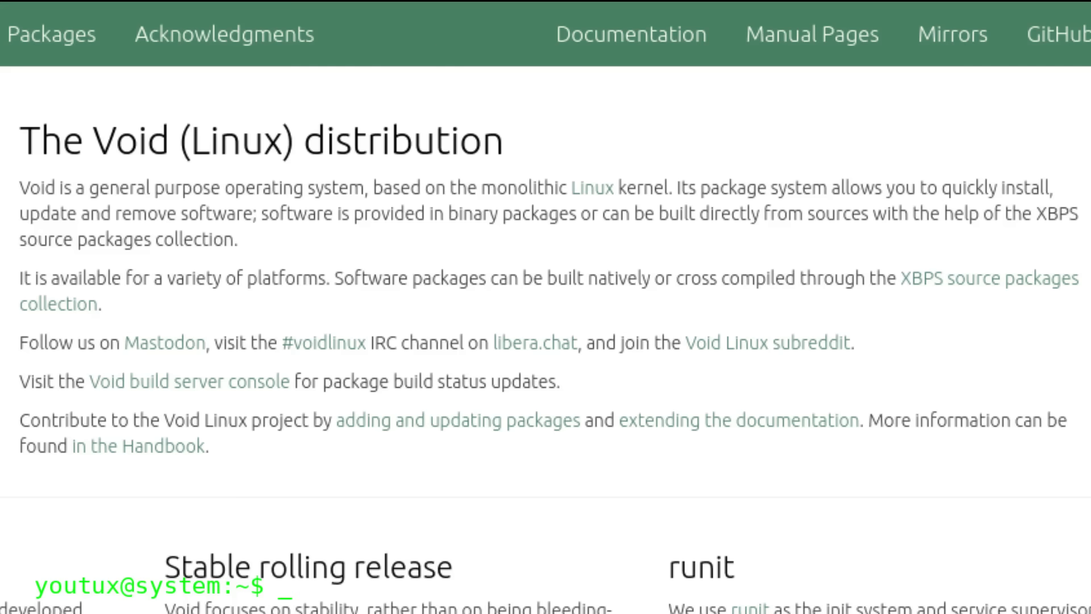
{"action": "scroll", "scroll_direction": "down", "scroll_amount": 3}
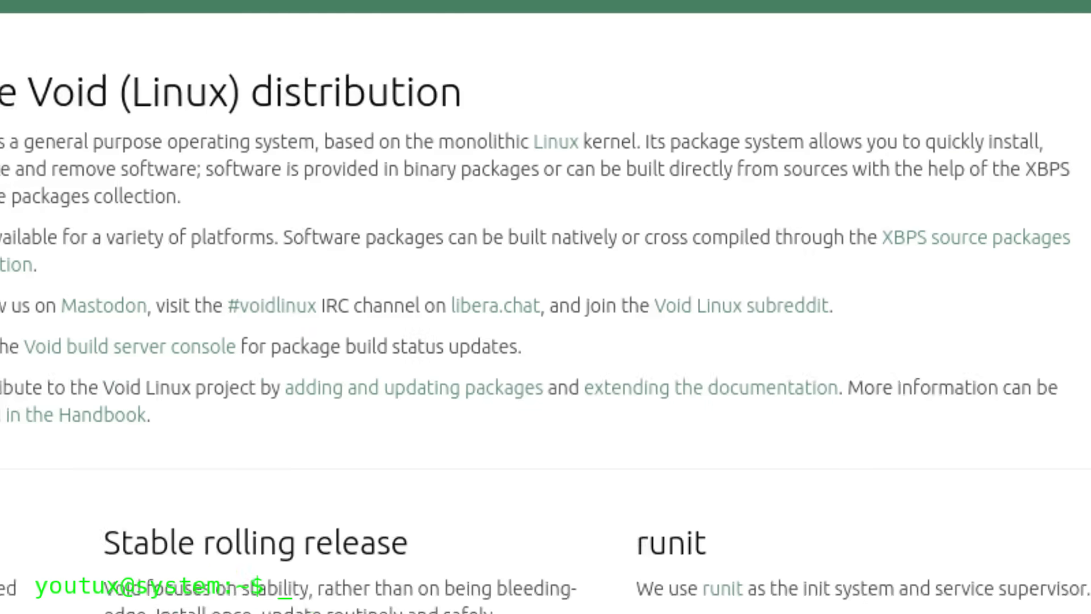
{"action": "scroll", "scroll_direction": "down", "scroll_amount": 3}
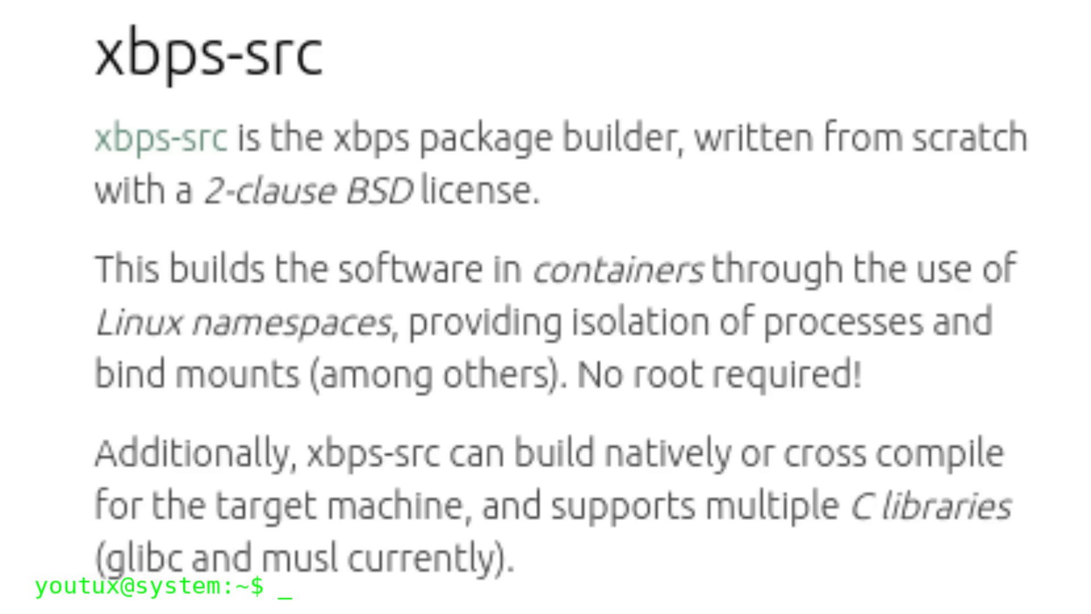
{"action": "scroll", "scroll_direction": "down", "scroll_amount": 3}
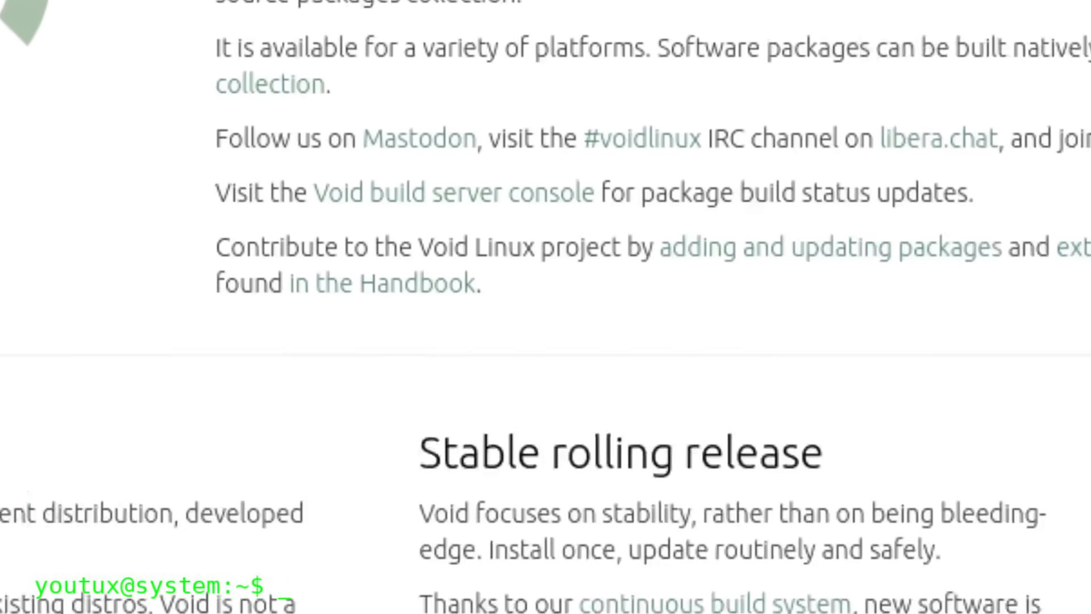
{"action": "scroll", "scroll_direction": "up", "scroll_amount": 3}
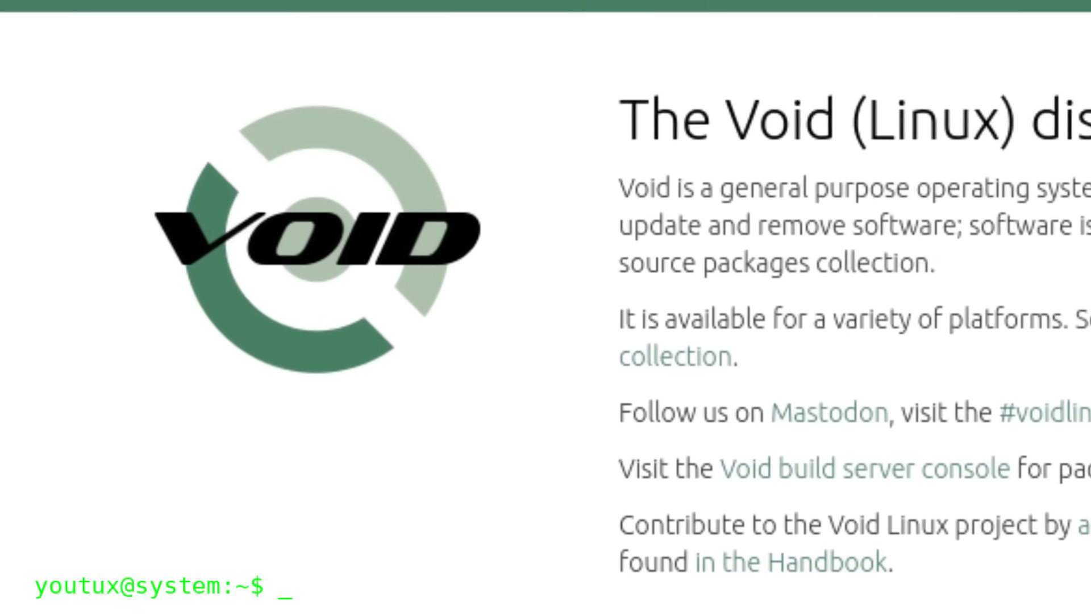